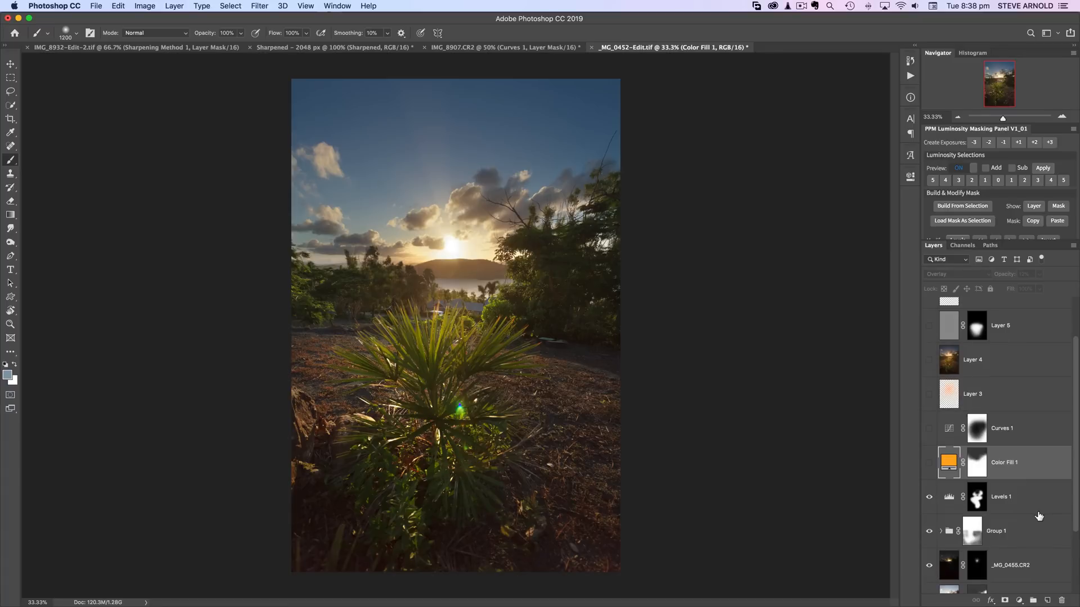
{"action": "mouse_move", "coordinate": [1039, 516]}
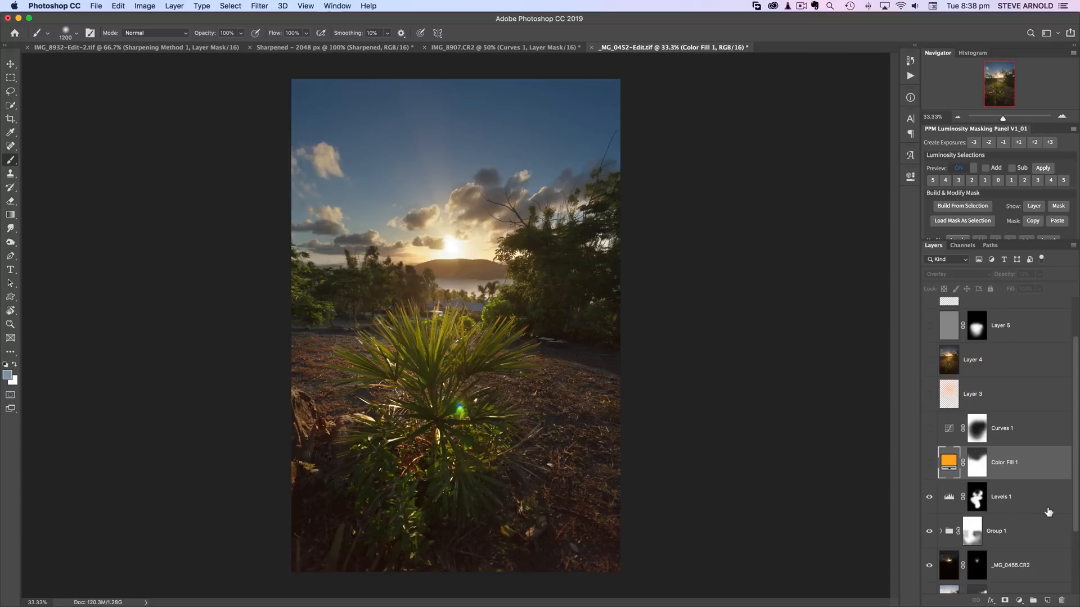
Step: Scroll the Layers panel down toward the new fill or adjustment layer controls
{"action": "scroll", "scroll_direction": "down", "scroll_amount": 3}
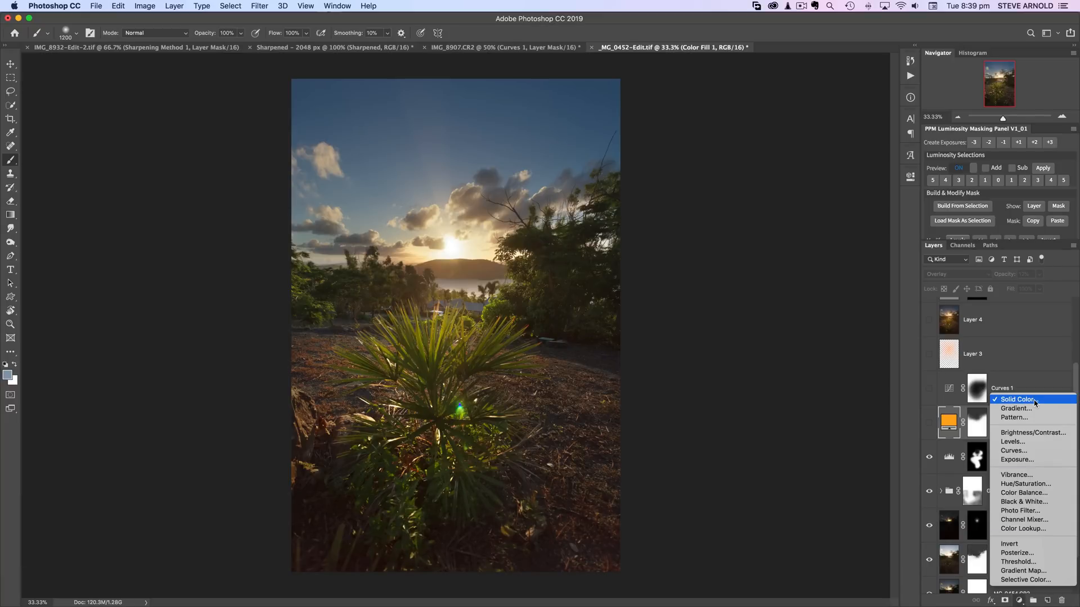
Step: Create Color Fill 2 as a saturated warm orange chosen in the Color Picker
{"action": "left_click", "coordinate": [1017, 400]}
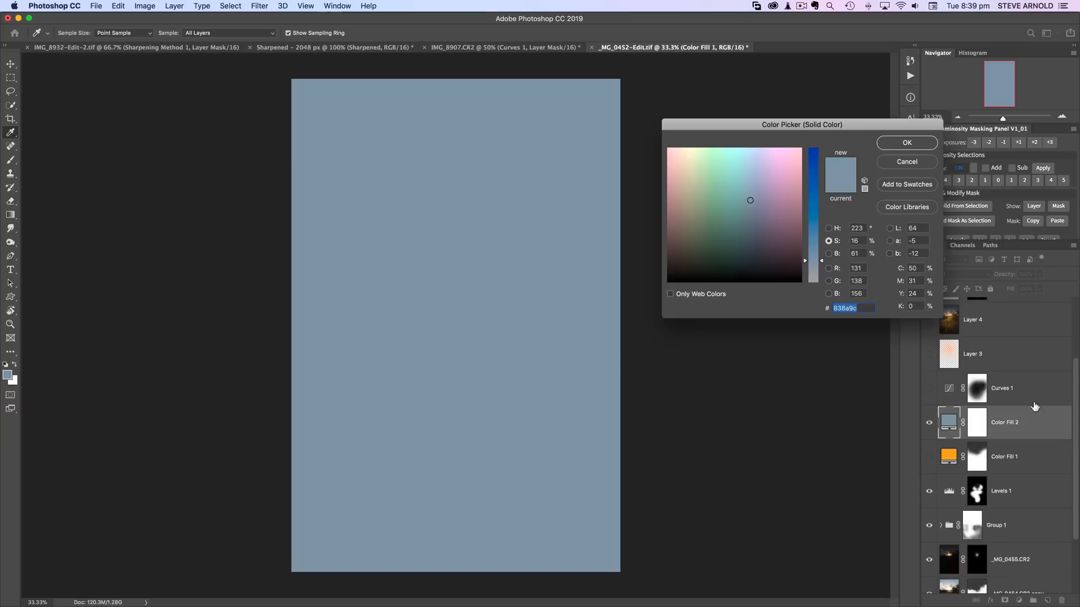
{"action": "left_click_drag", "start_coordinate": [801, 125], "coordinate": [775, 121]}
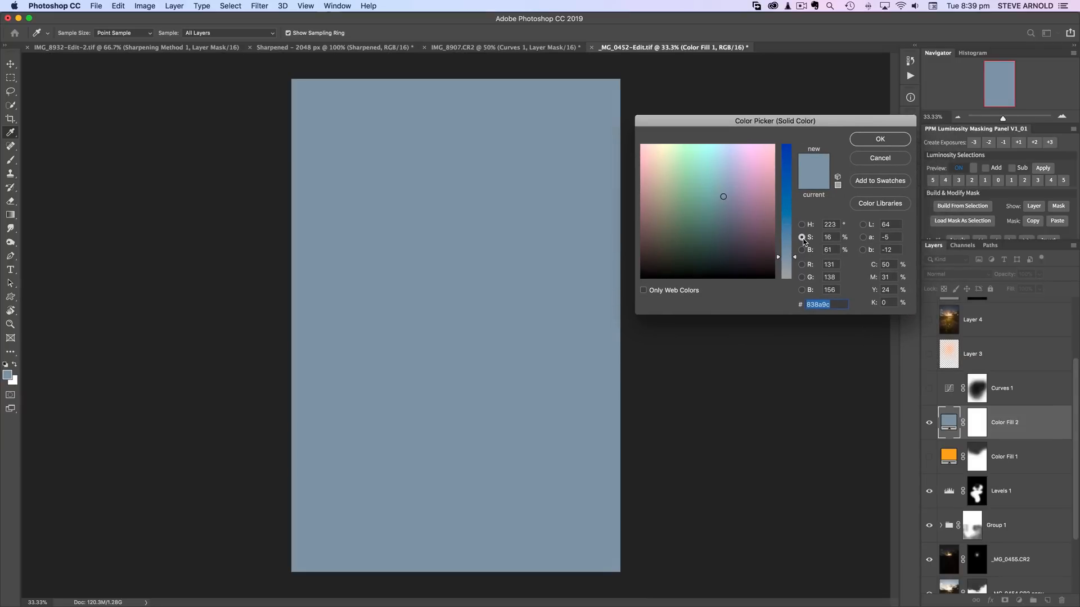
{"action": "left_click", "coordinate": [688, 189]}
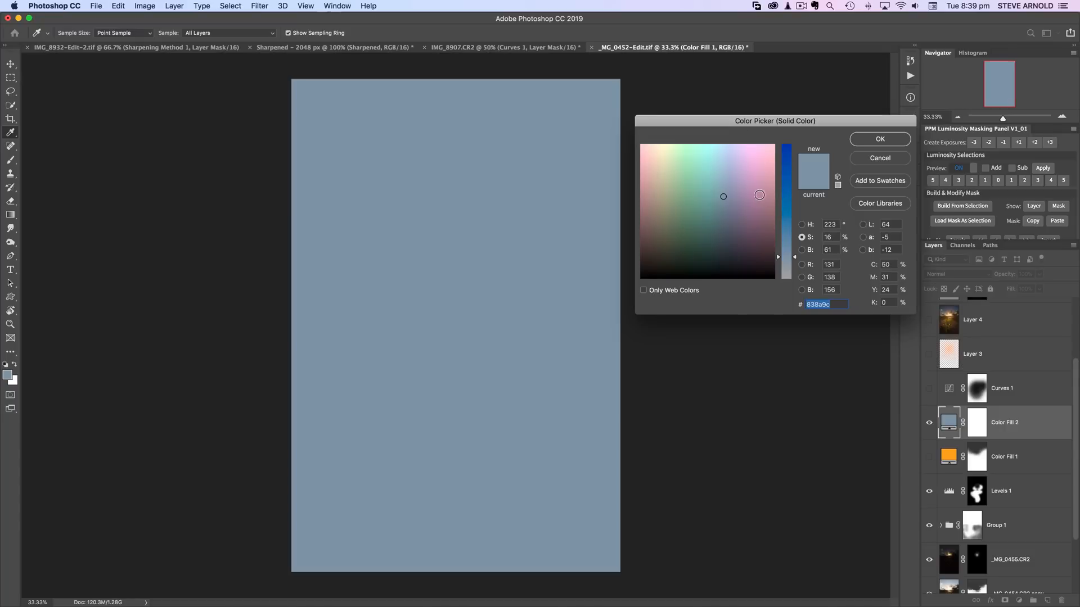
{"action": "left_click", "coordinate": [752, 236]}
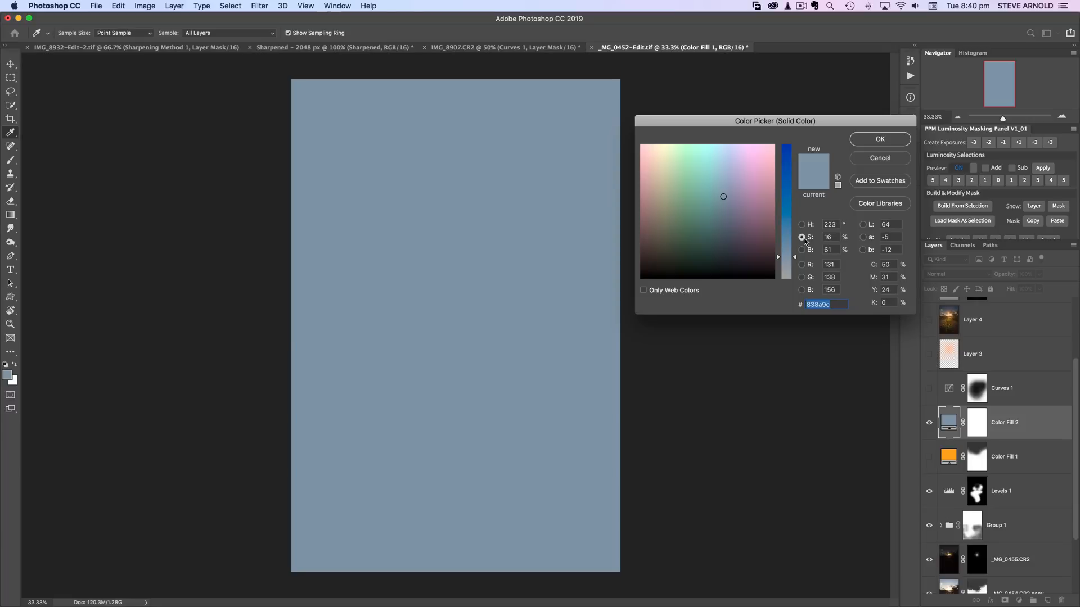
{"action": "mouse_move", "coordinate": [789, 260]}
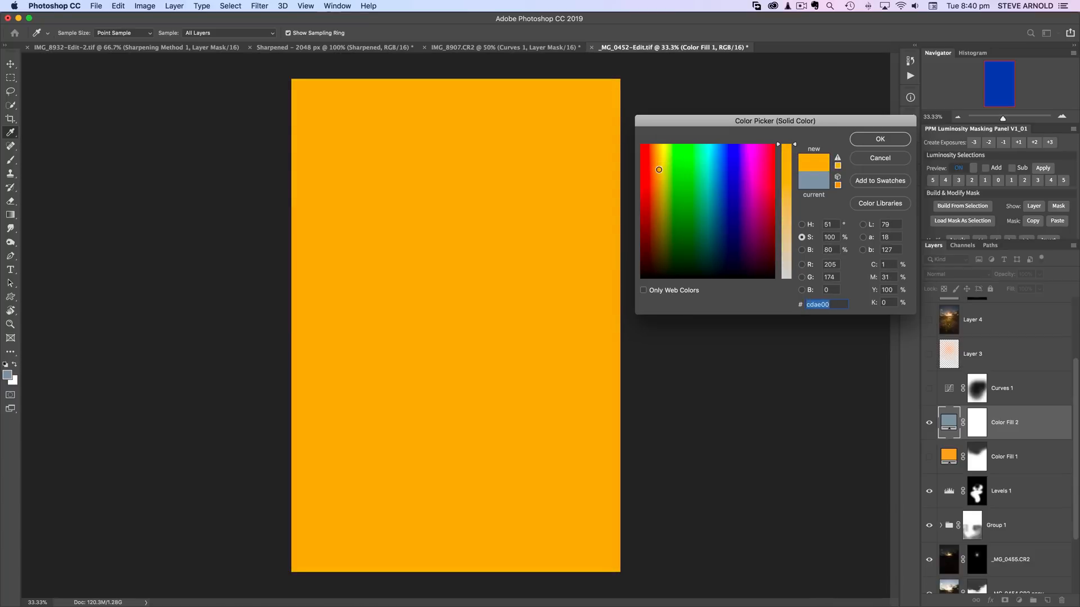
{"action": "left_click", "coordinate": [659, 170]}
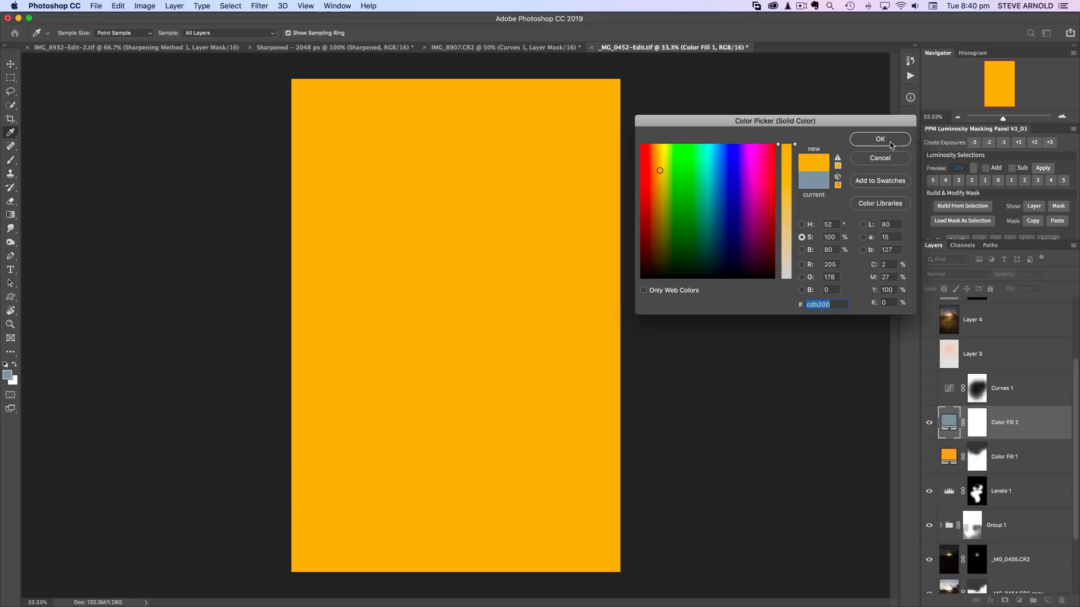
{"action": "left_click", "coordinate": [880, 139]}
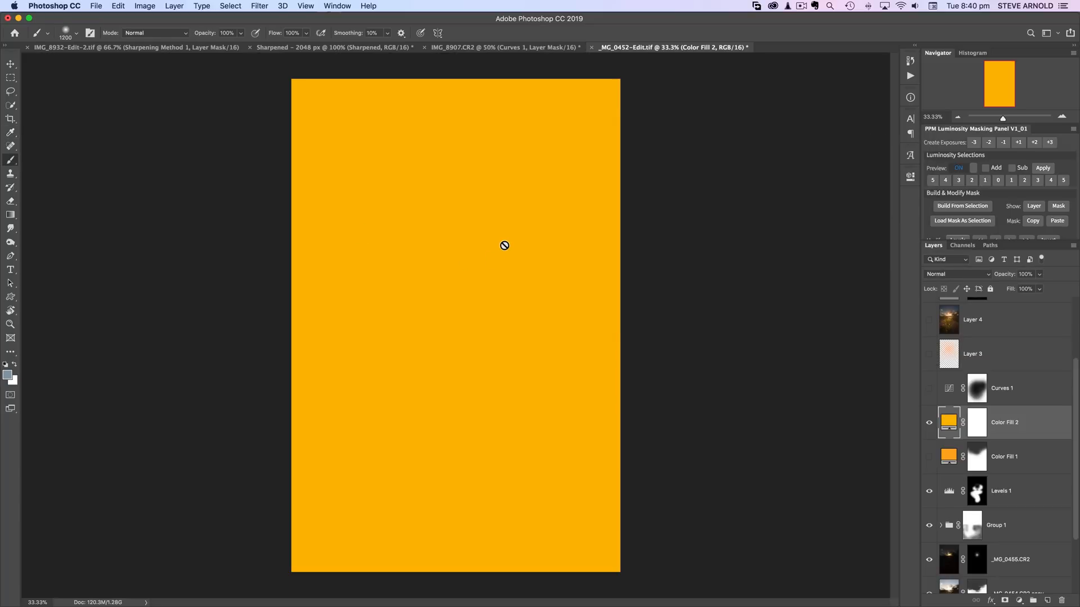
{"action": "mouse_move", "coordinate": [723, 367]}
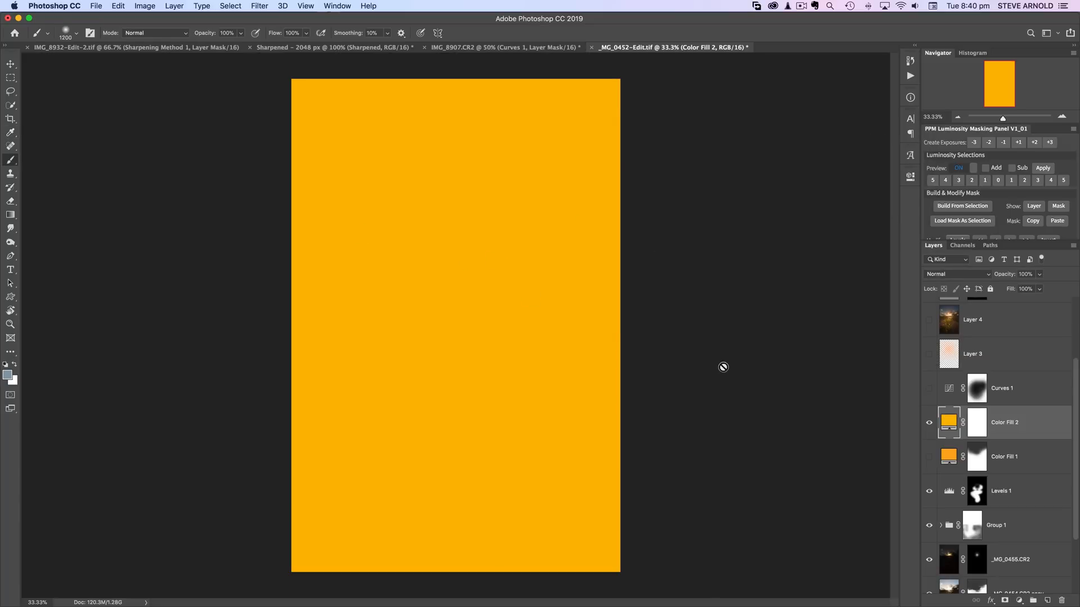
{"action": "mouse_move", "coordinate": [964, 456]}
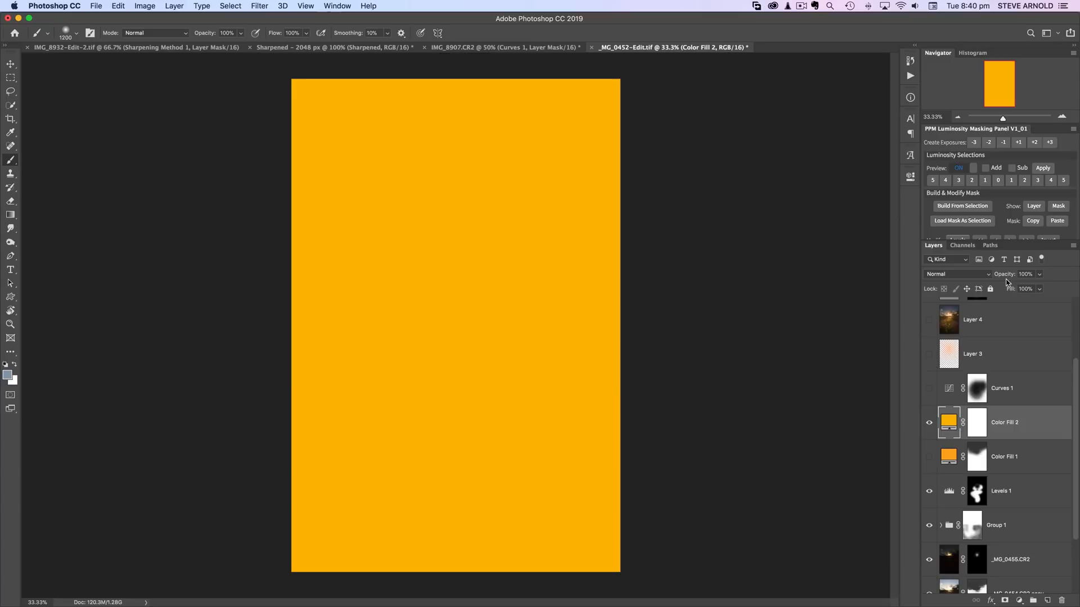
Step: Blend Color Fill 2 in Overlay mode at 15% opacity for a subtle warm tint
{"action": "left_click", "coordinate": [956, 274]}
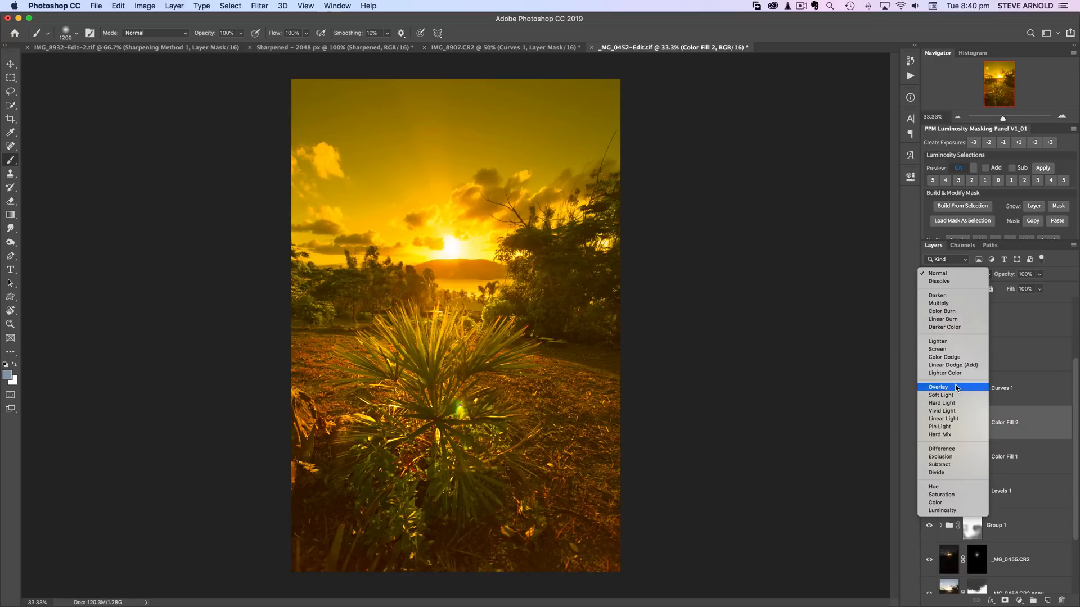
{"action": "left_click", "coordinate": [938, 385]}
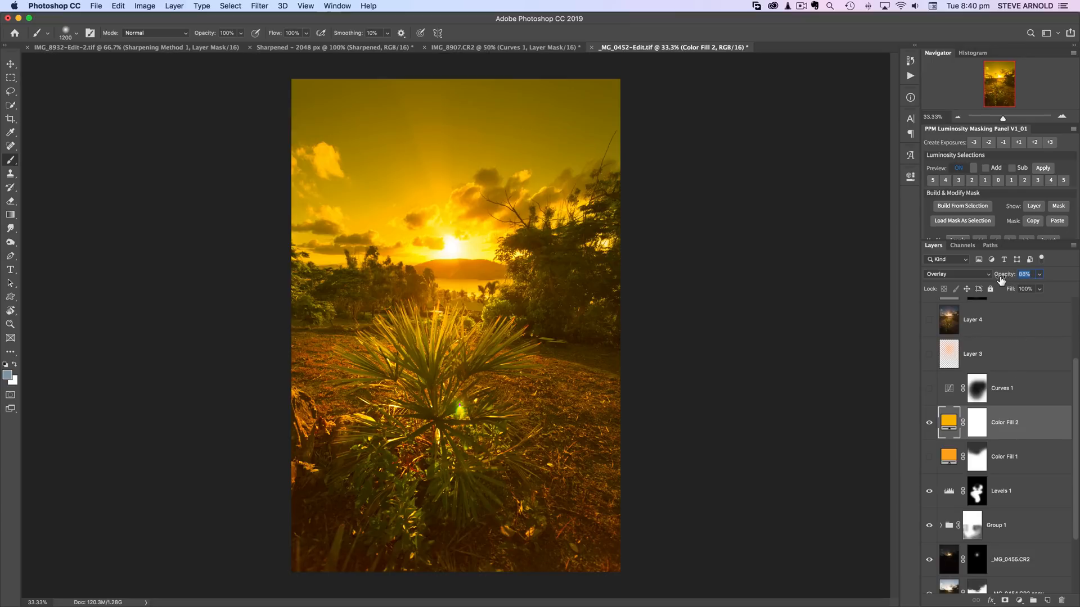
{"action": "left_click_drag", "start_coordinate": [1023, 274], "coordinate": [1005, 275]}
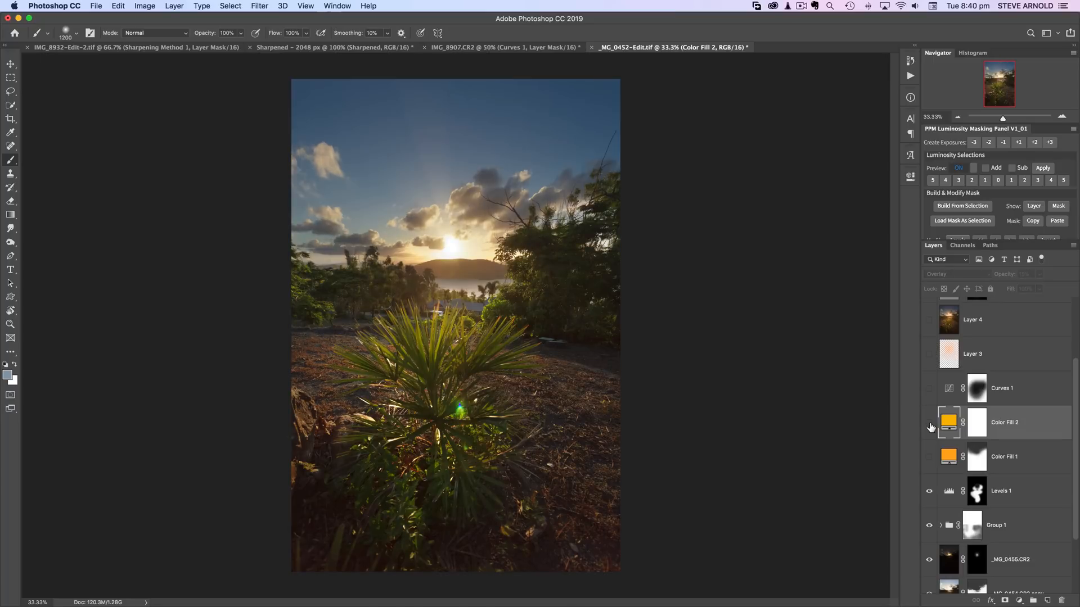
Step: Toggle Color Fill 2's visibility to compare the warm tint before and after
{"action": "left_click", "coordinate": [929, 422]}
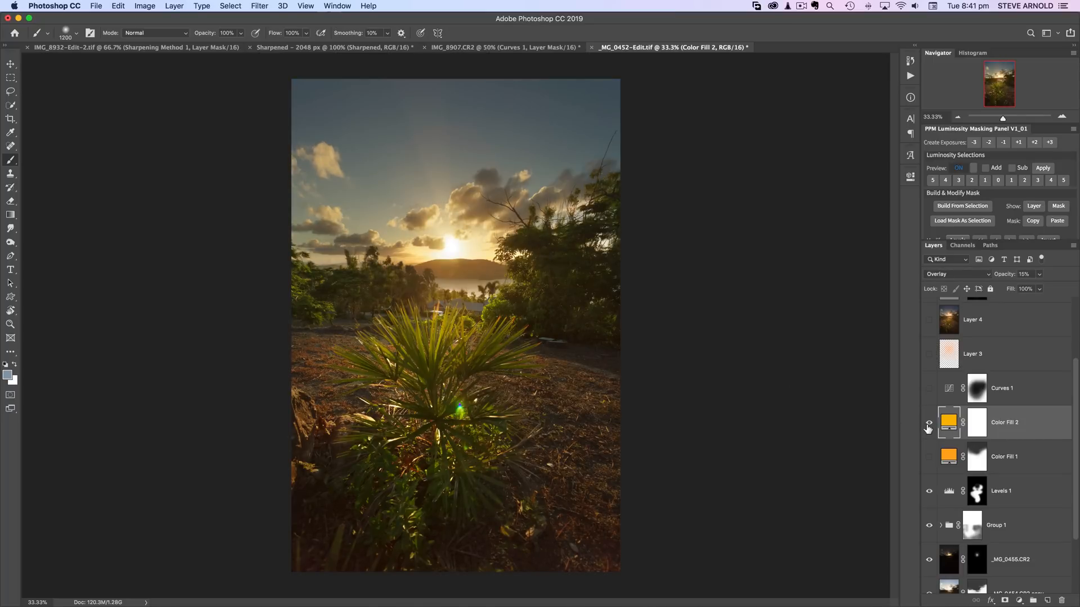
{"action": "left_click", "coordinate": [930, 422]}
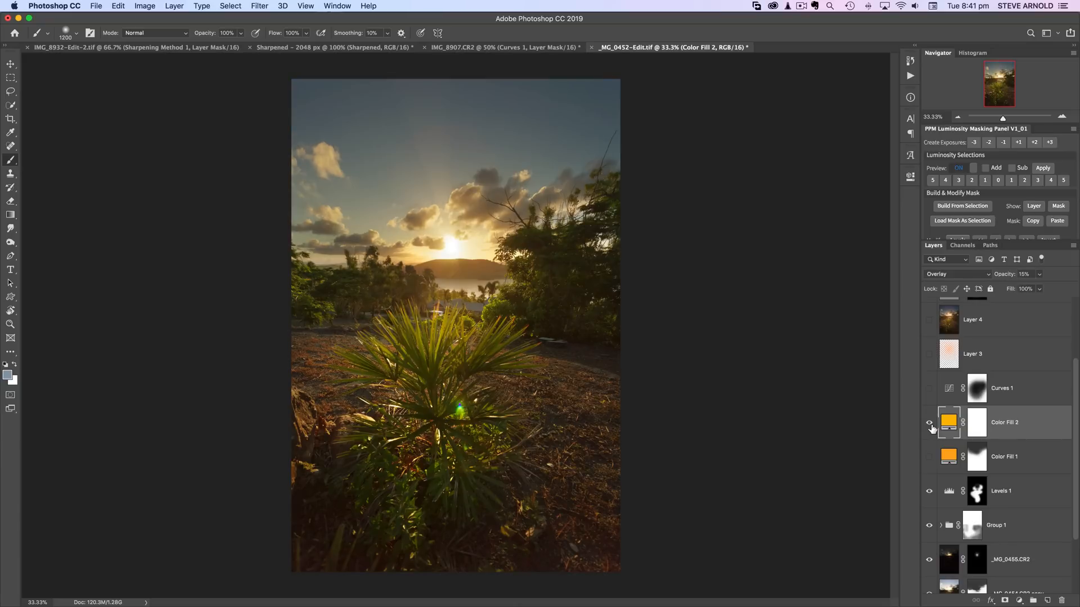
{"action": "left_click", "coordinate": [976, 422]}
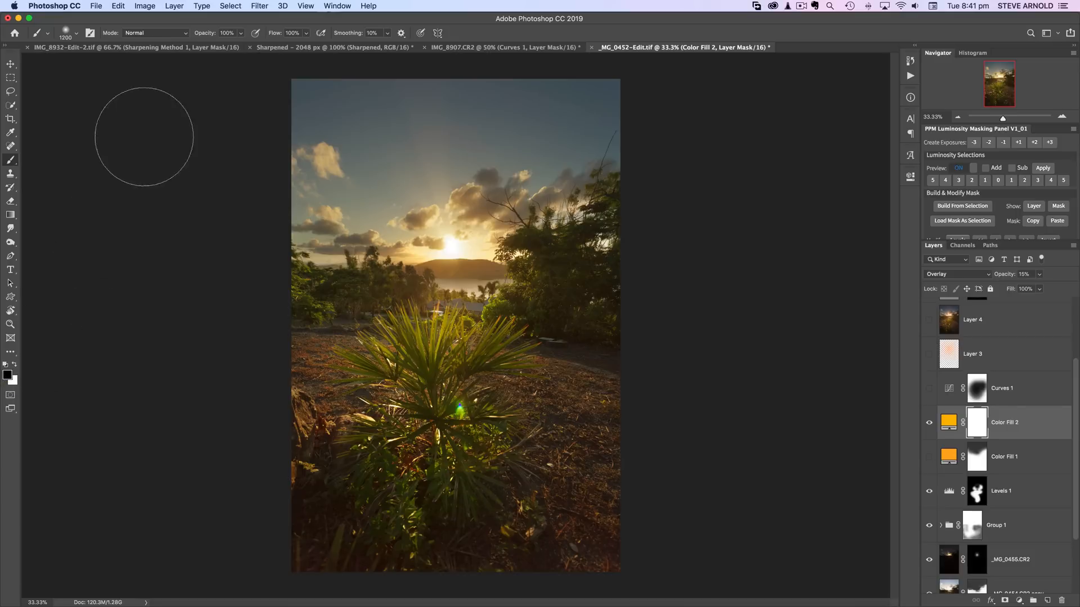
{"action": "mouse_move", "coordinate": [259, 93]}
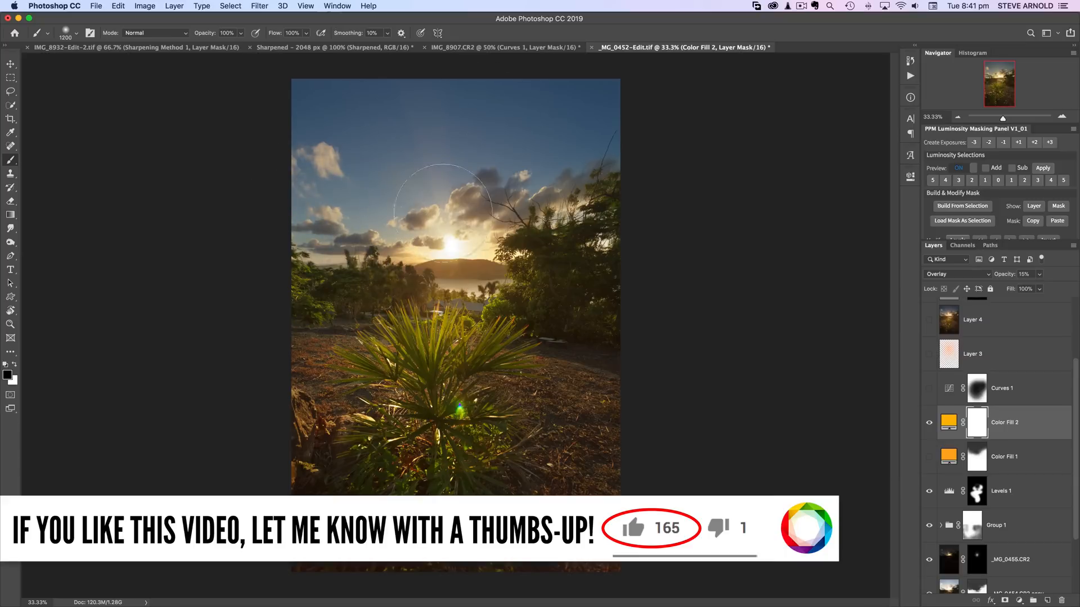
{"action": "mouse_move", "coordinate": [567, 117]}
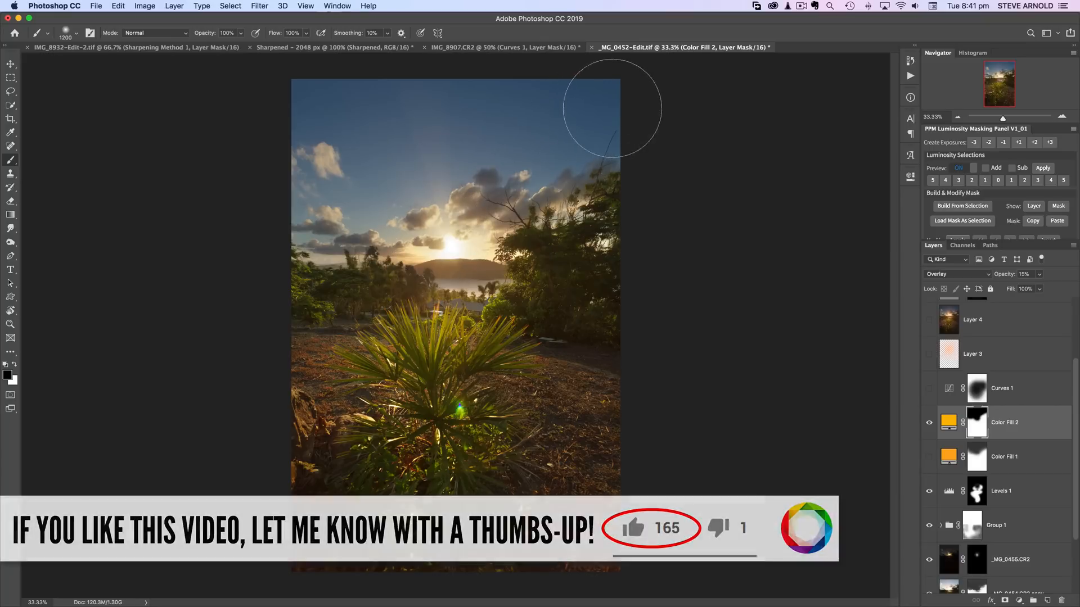
Step: Toggle the masked Color Fill 2 on and off to check the sky without the orange tint
{"action": "left_click", "coordinate": [929, 422]}
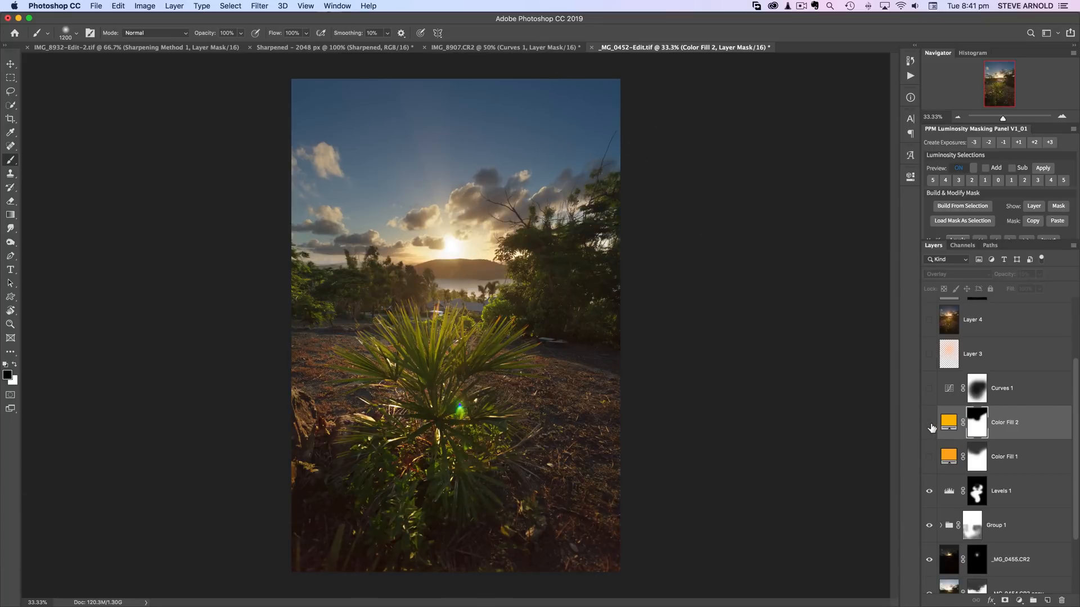
{"action": "left_click", "coordinate": [929, 424]}
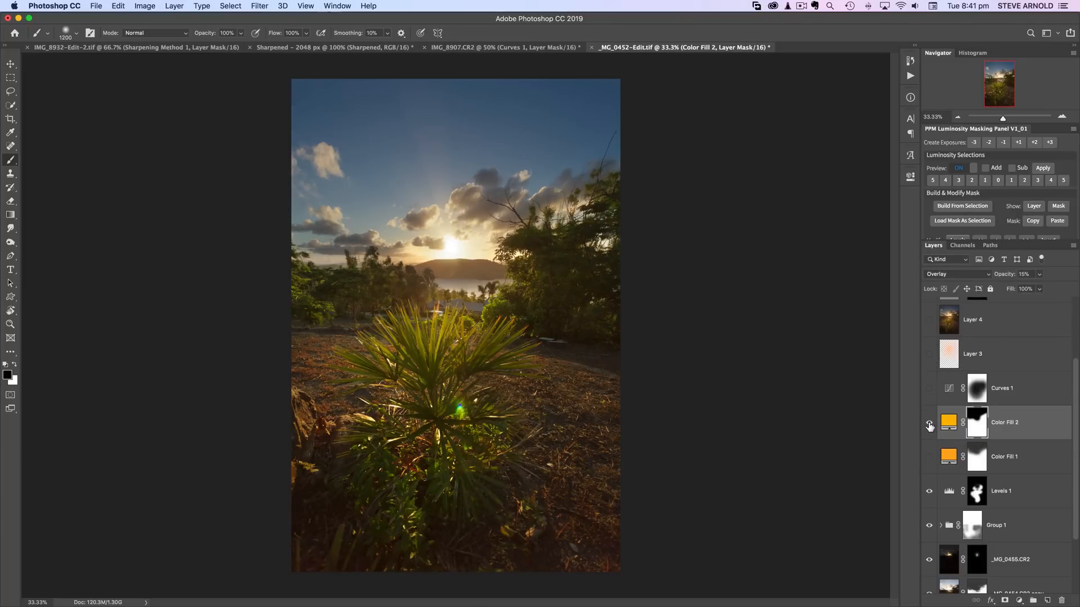
{"action": "left_click", "coordinate": [929, 426]}
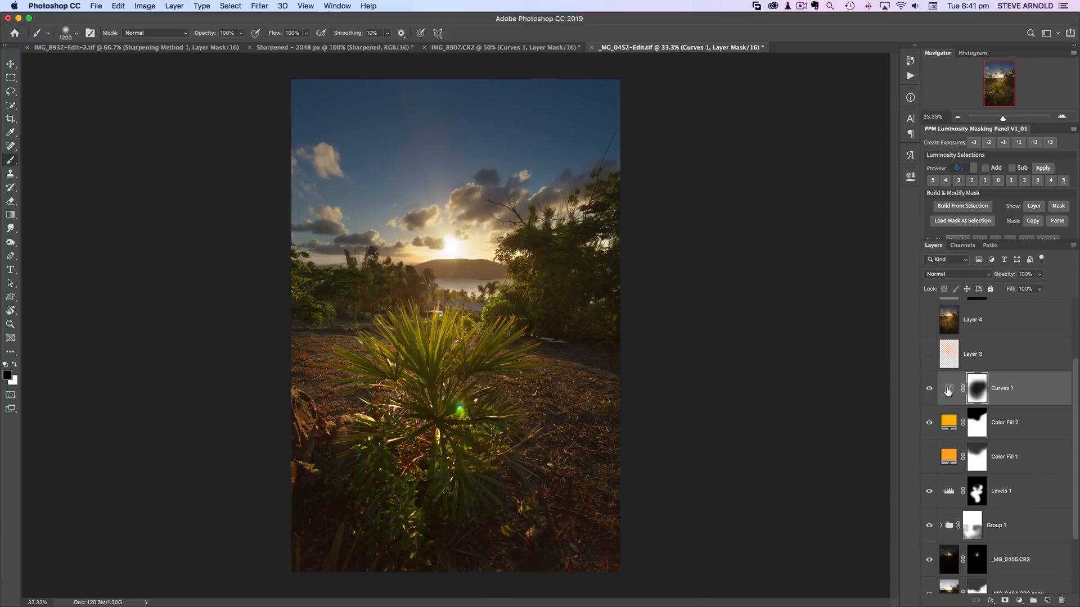
{"action": "left_click", "coordinate": [929, 388]}
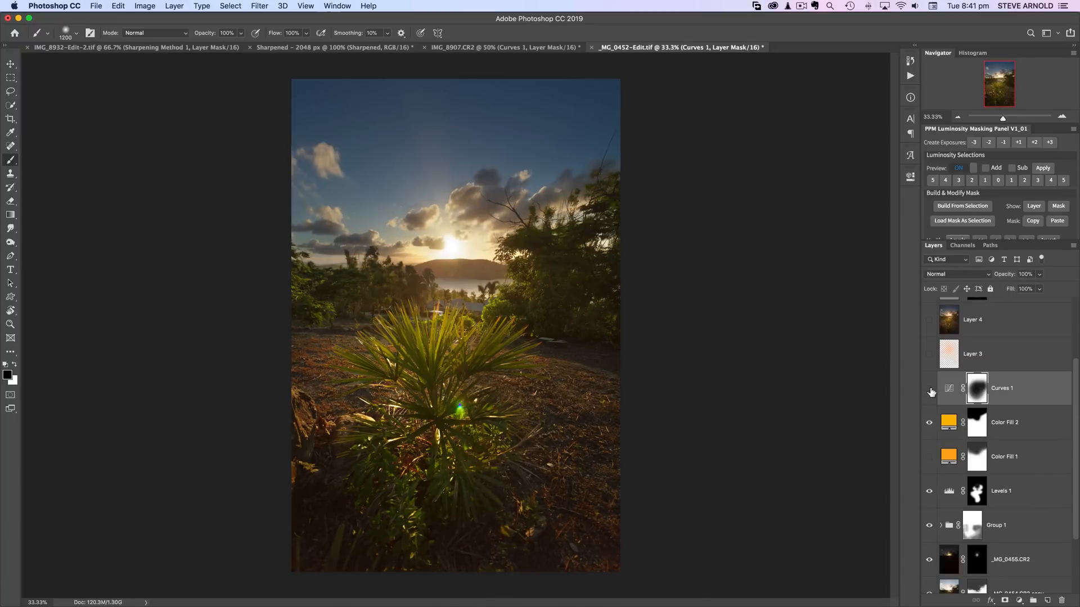
{"action": "left_click", "coordinate": [971, 353]}
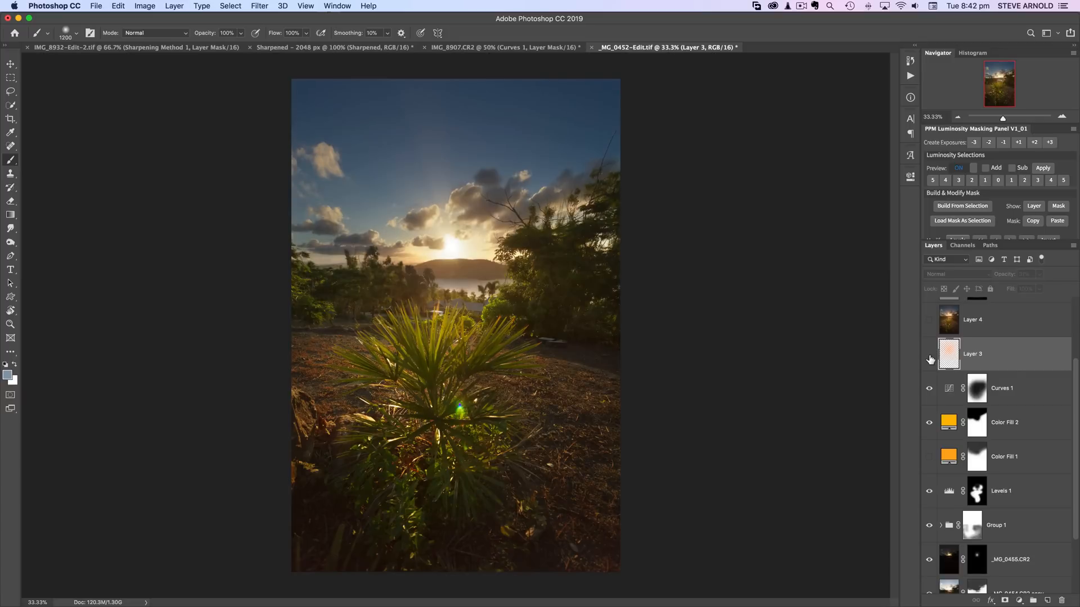
{"action": "left_click", "coordinate": [929, 358]}
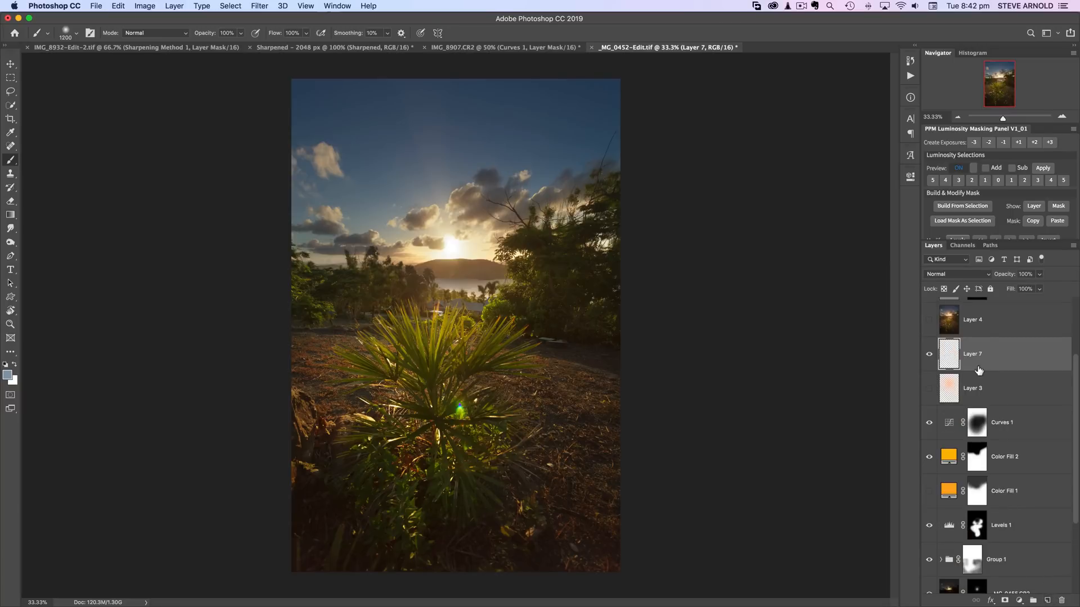
{"action": "mouse_move", "coordinate": [640, 336]}
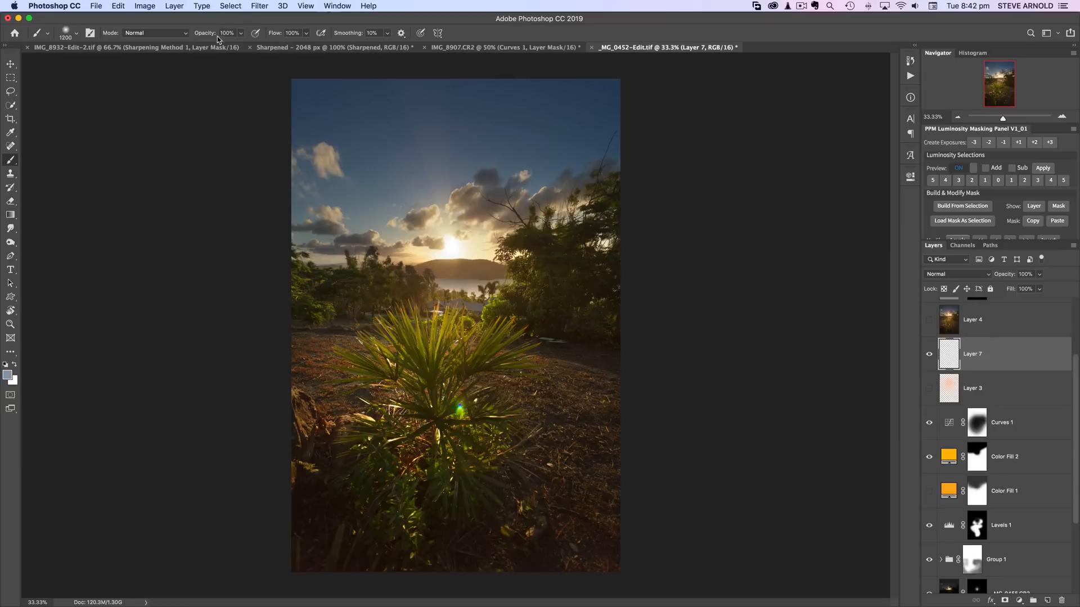
Step: Set the brush opacity to 30% for painting the sun glow on Layer 7
{"action": "left_click", "coordinate": [228, 33]}
{"action": "type", "text": "30"}
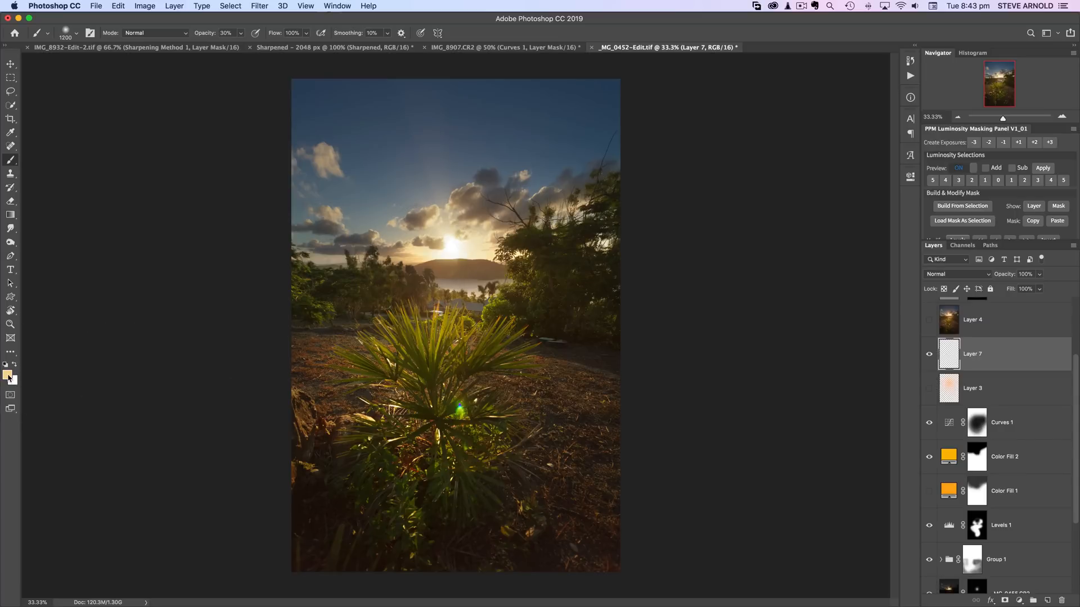
Step: Set the foreground painting colour to a warm orange (d6aa55) for the sun glow
{"action": "left_click", "coordinate": [7, 366]}
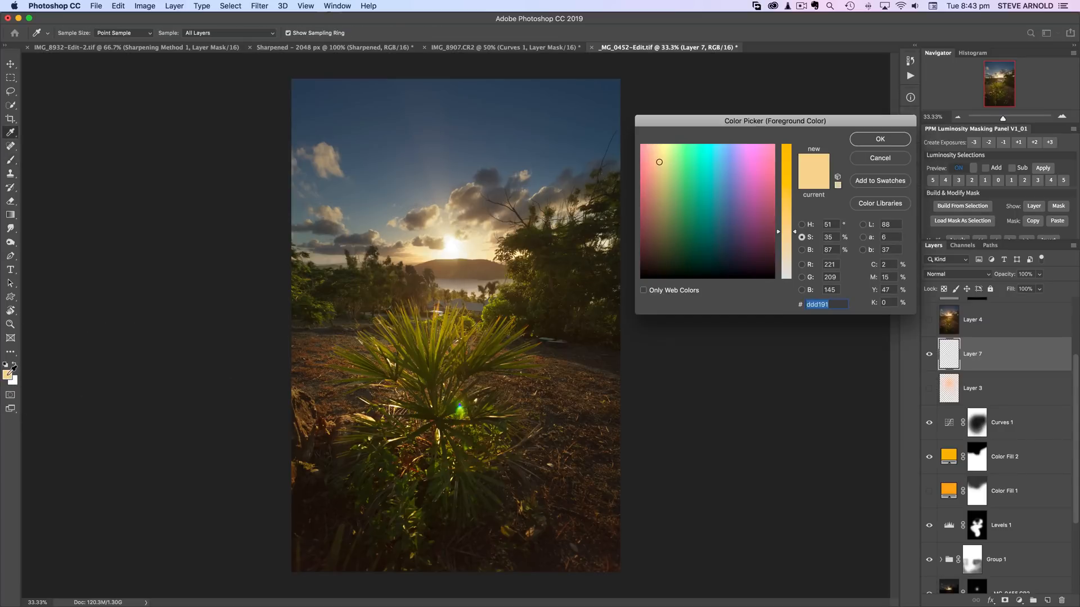
{"action": "mouse_move", "coordinate": [192, 344]}
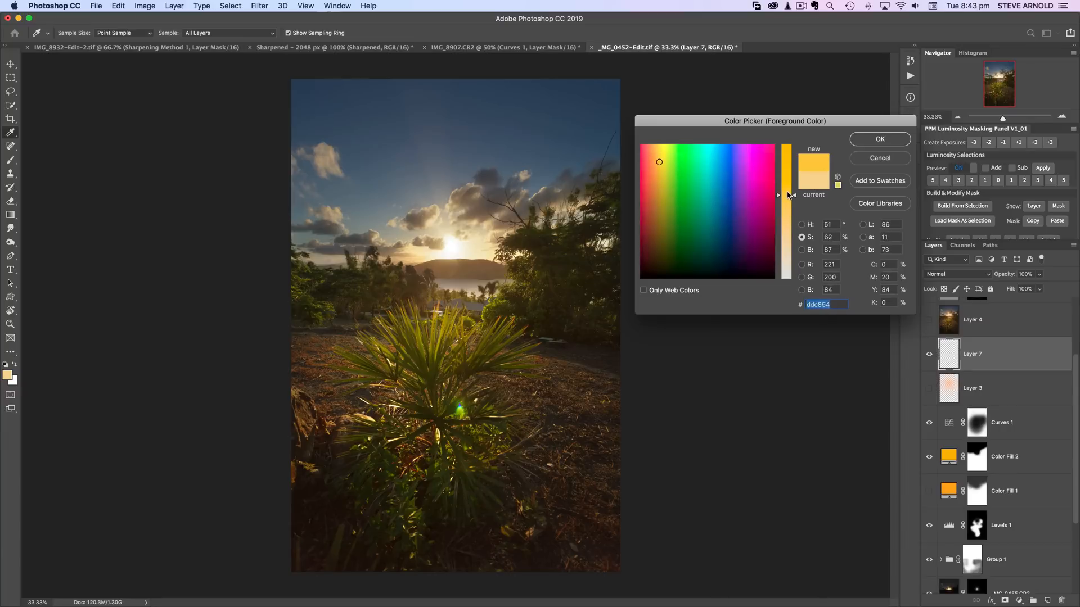
{"action": "left_click", "coordinate": [686, 165]}
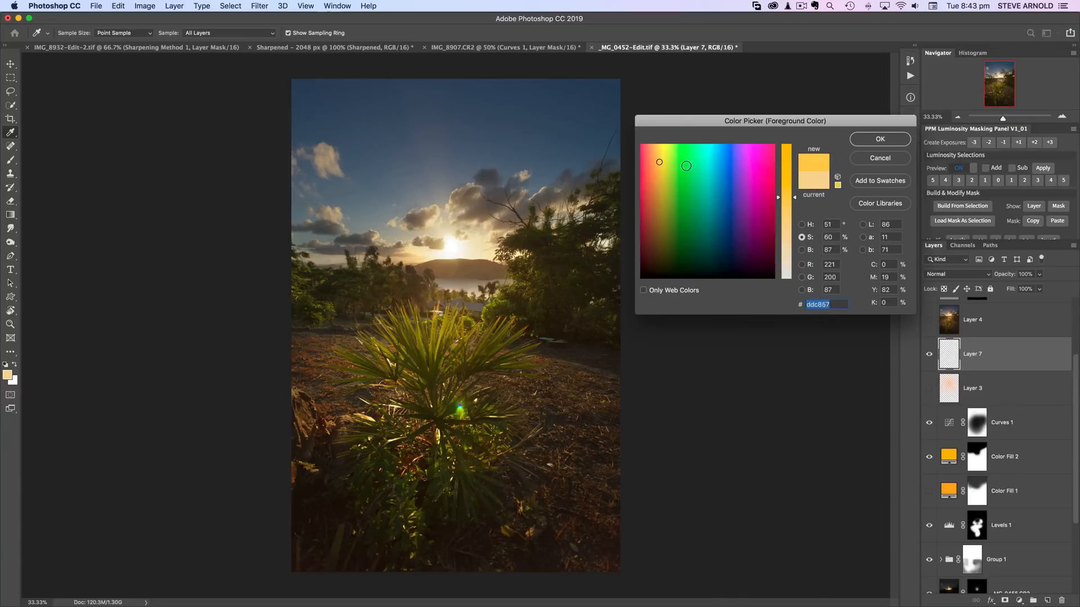
{"action": "left_click", "coordinate": [659, 163]}
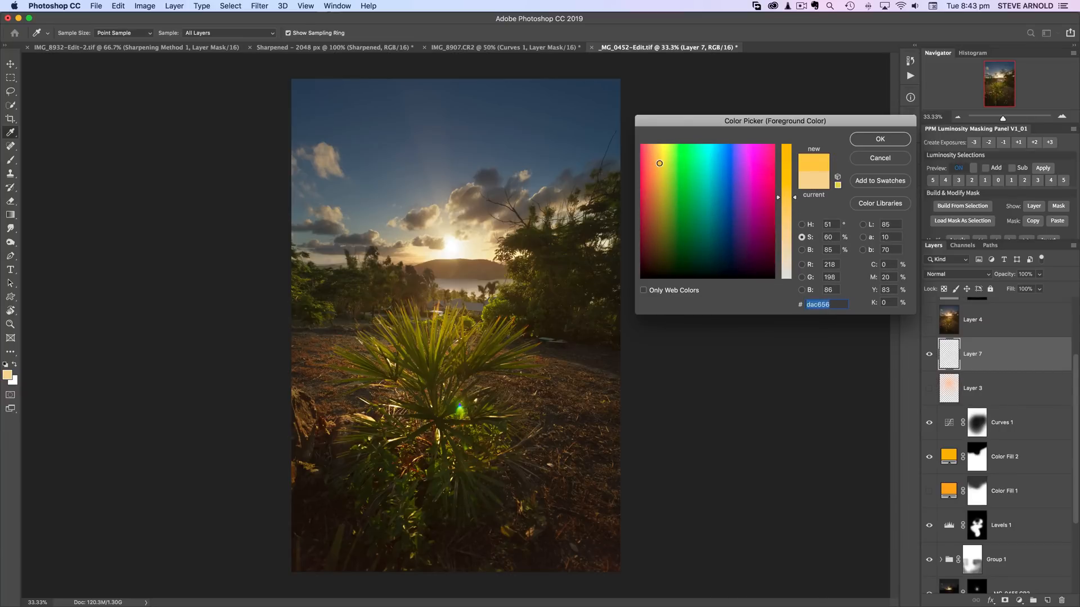
{"action": "left_click", "coordinate": [656, 167]}
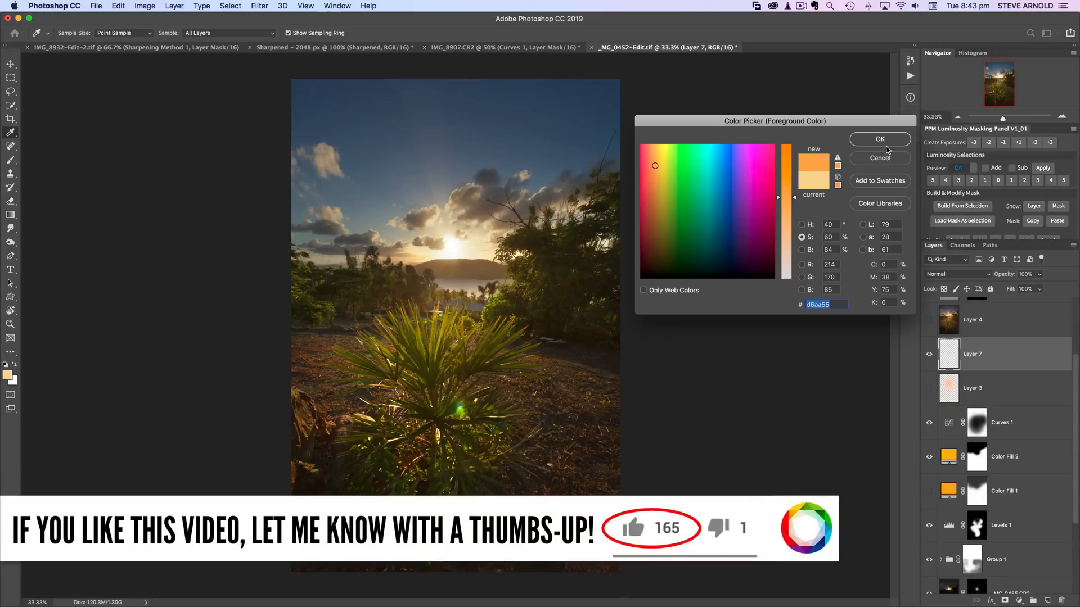
{"action": "left_click", "coordinate": [879, 139]}
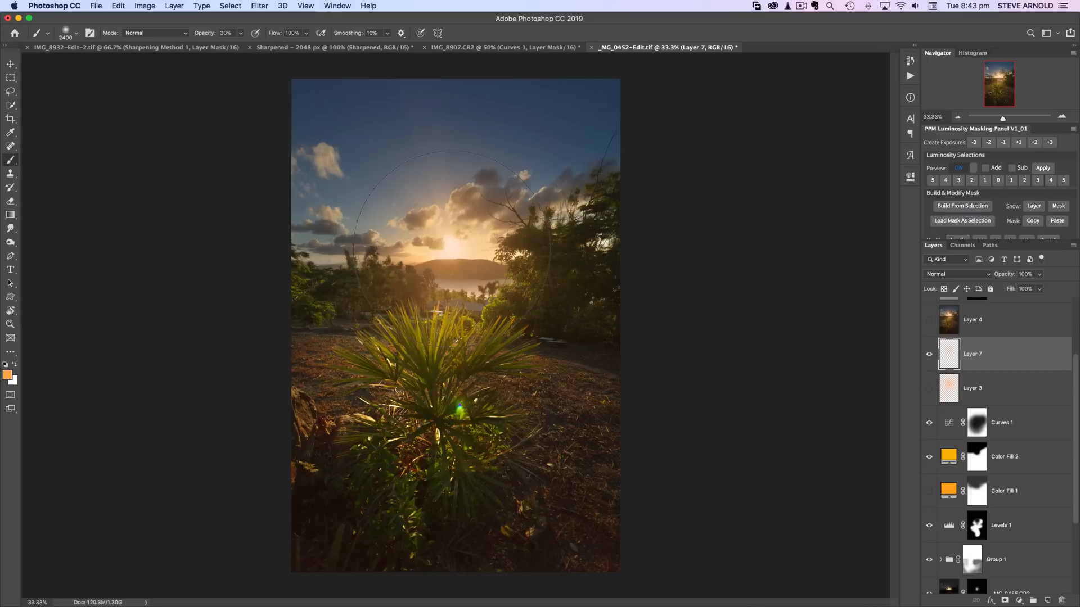
{"action": "mouse_move", "coordinate": [682, 372]}
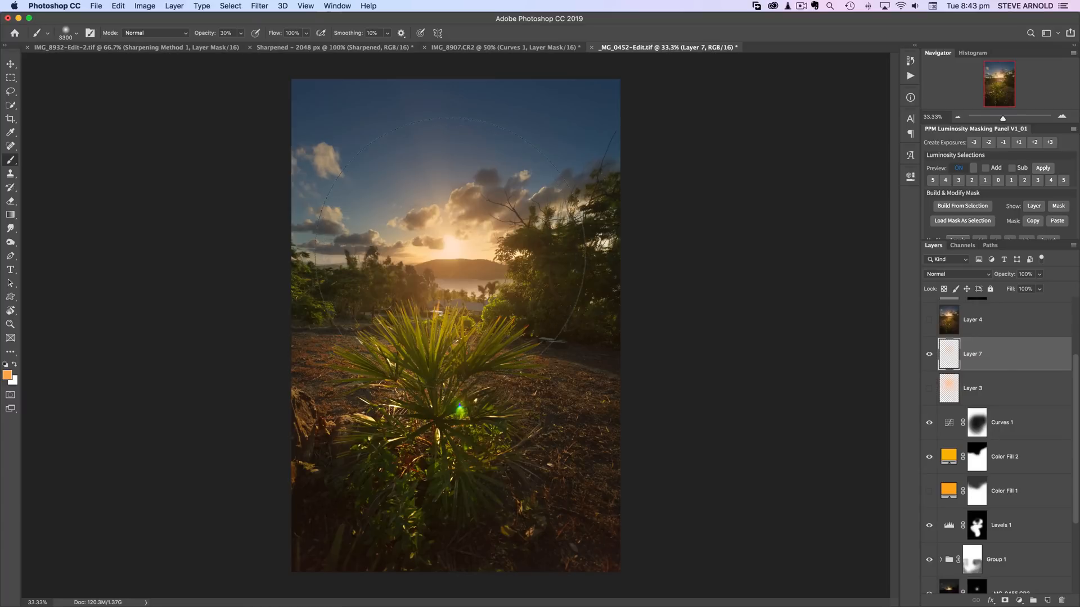
Step: Enlarge the brush while painting soft low-opacity orange glow strokes around the sun
{"action": "key", "text": "]"}
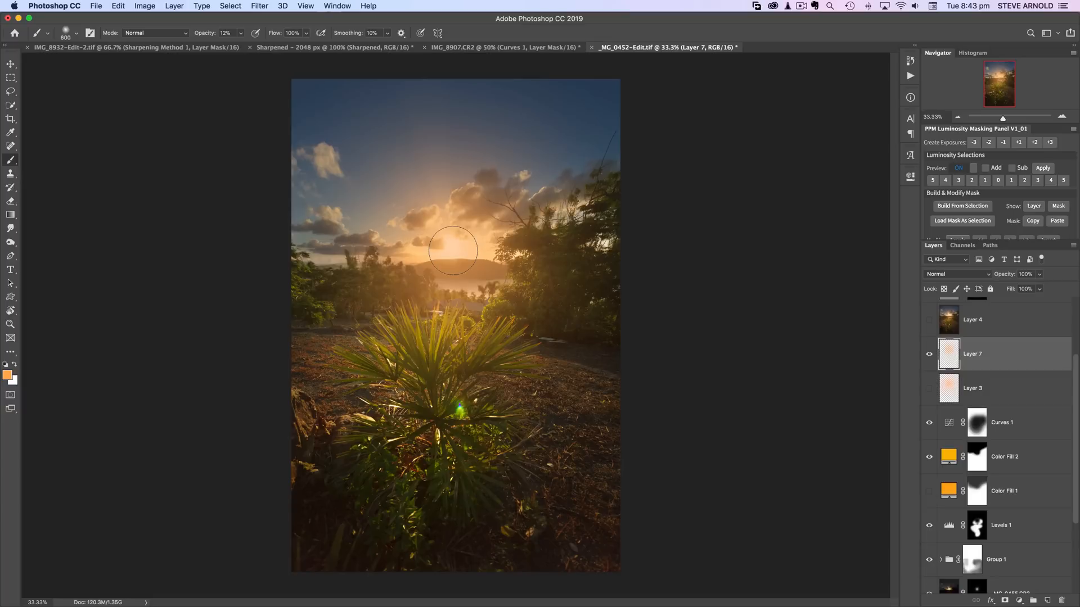
{"action": "mouse_move", "coordinate": [639, 306]}
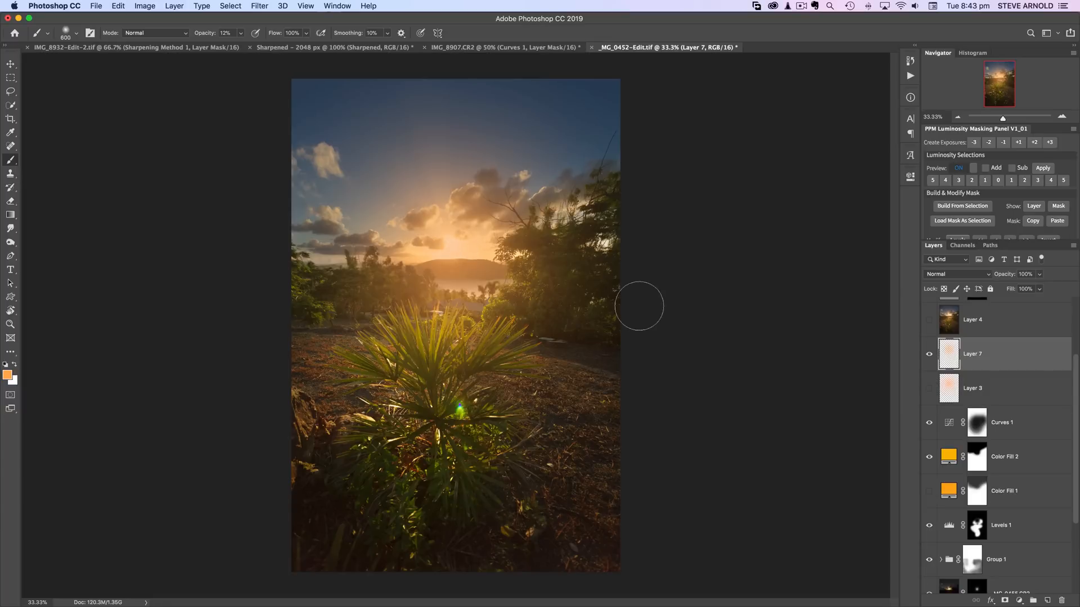
{"action": "mouse_move", "coordinate": [462, 244]}
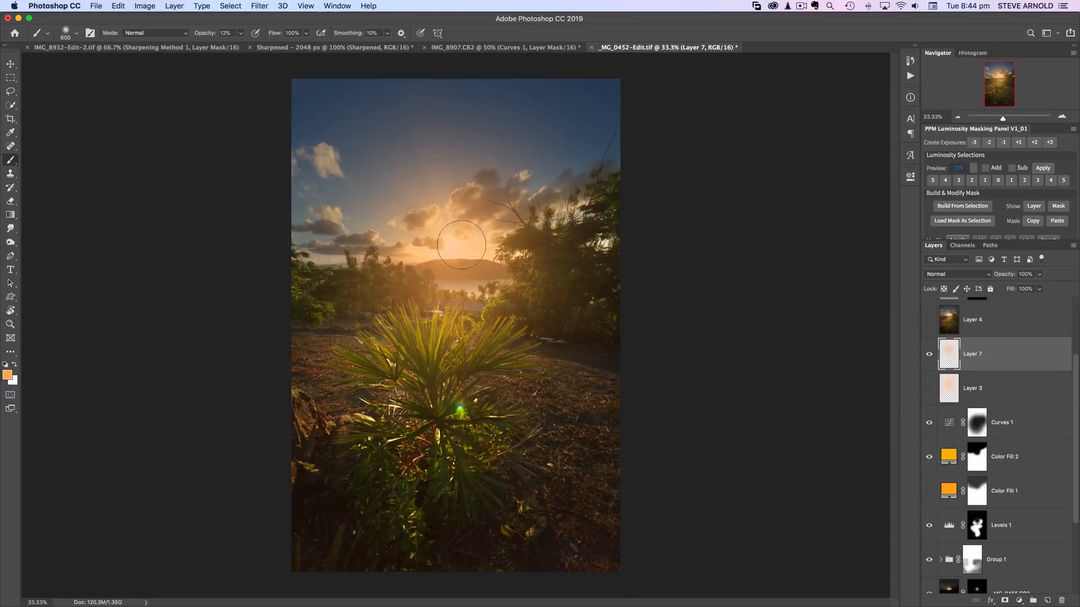
{"action": "mouse_move", "coordinate": [849, 350]}
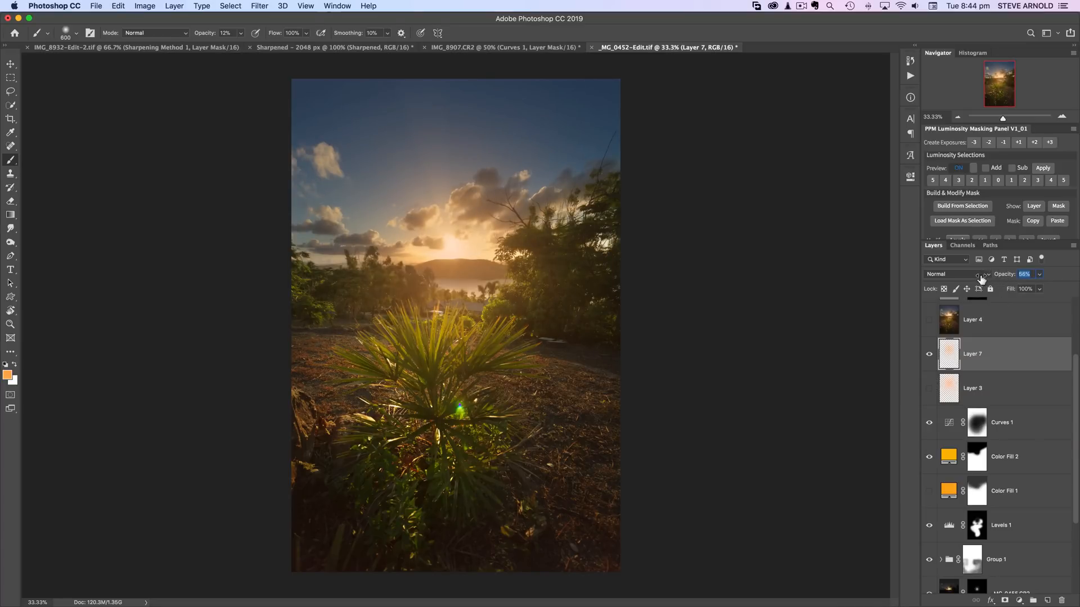
Step: Lower Layer 7's sun glow to about 45% opacity and keep it visible and selected
{"action": "left_click_drag", "start_coordinate": [1009, 274], "coordinate": [1002, 274]}
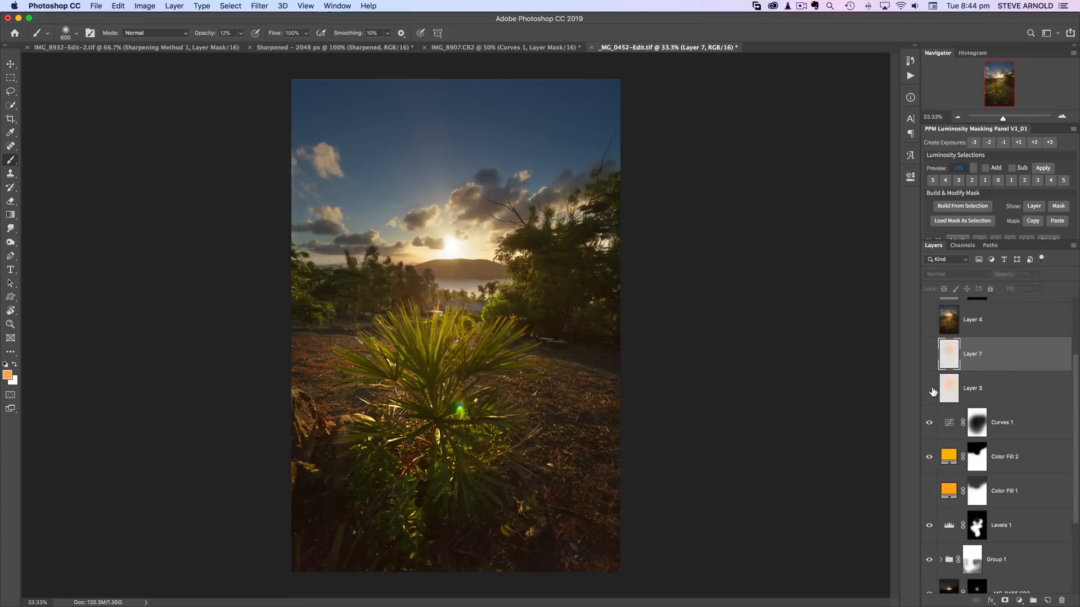
{"action": "left_click", "coordinate": [972, 388]}
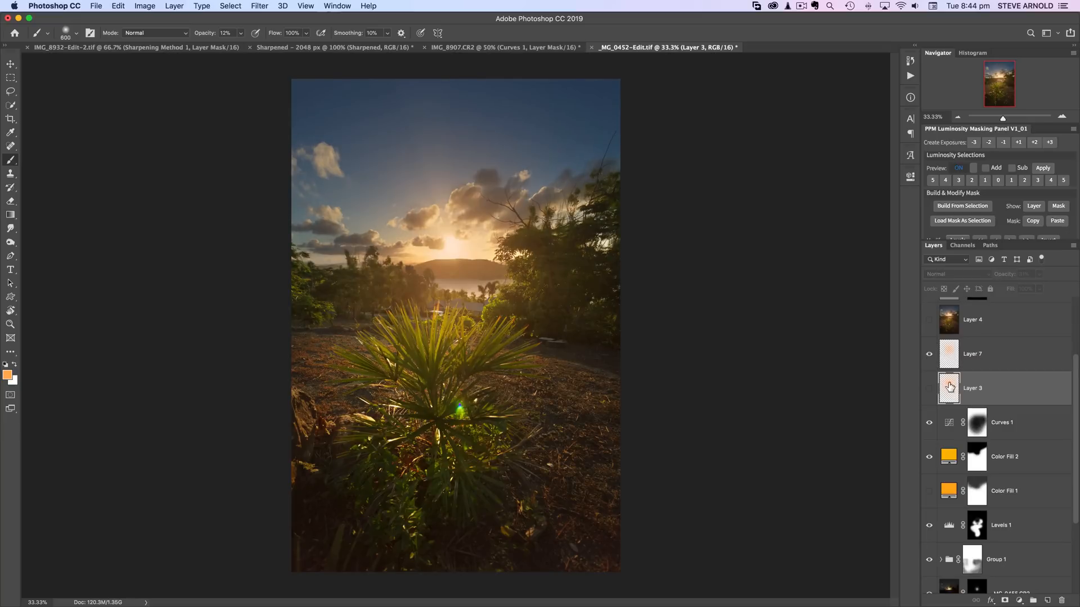
{"action": "left_click", "coordinate": [973, 353]}
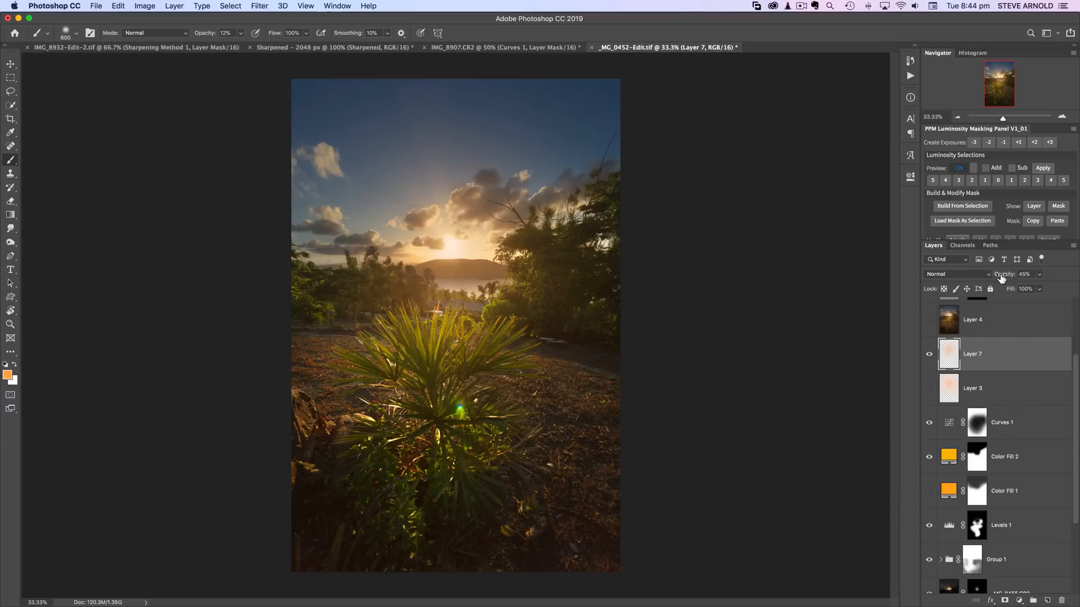
{"action": "mouse_move", "coordinate": [1017, 383]}
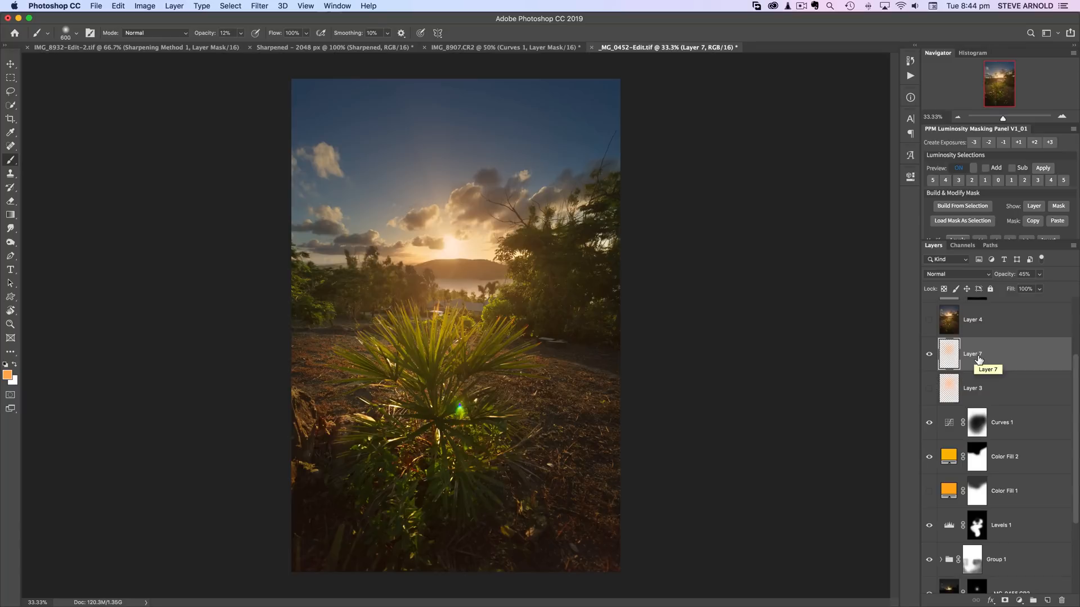
{"action": "mouse_move", "coordinate": [1031, 364]}
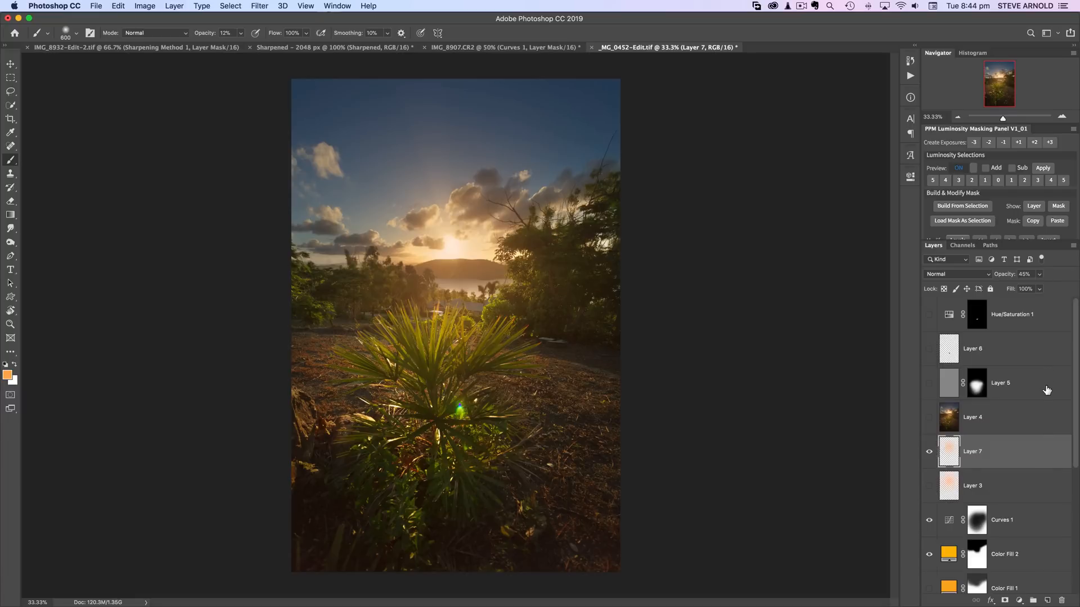
Step: Make Layer 4 and Layer 5 visible, toggling Layer 4 to compare its effect
{"action": "left_click", "coordinate": [972, 416]}
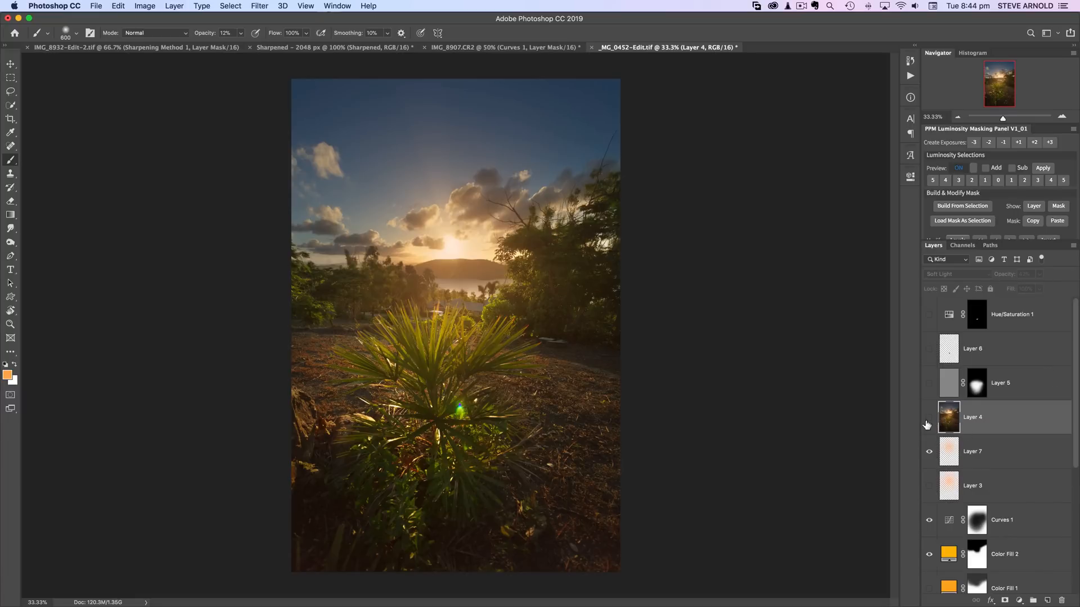
{"action": "left_click", "coordinate": [929, 420]}
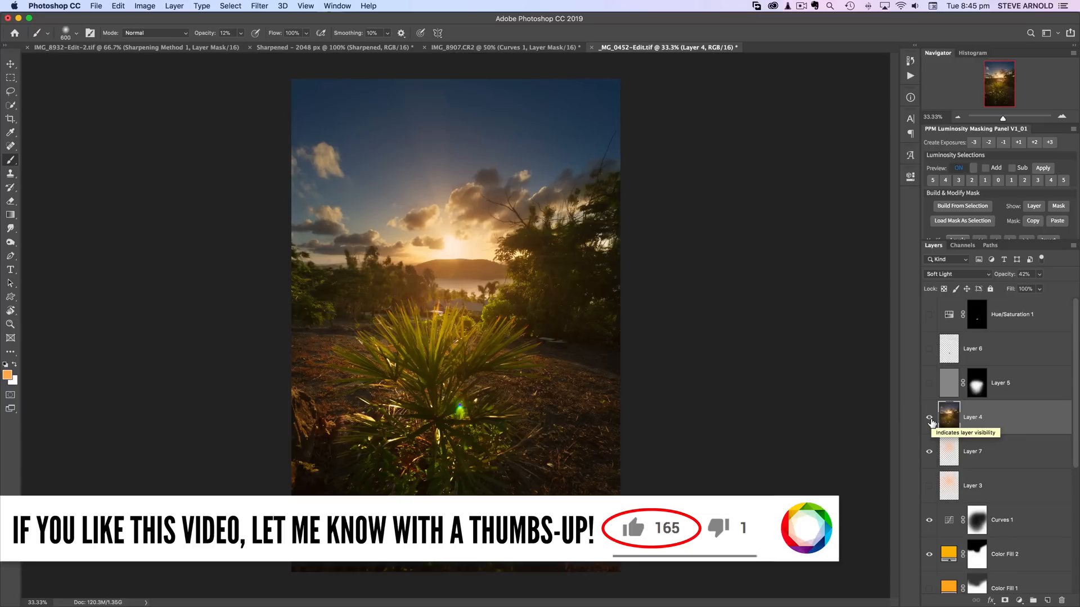
{"action": "left_click", "coordinate": [930, 418]}
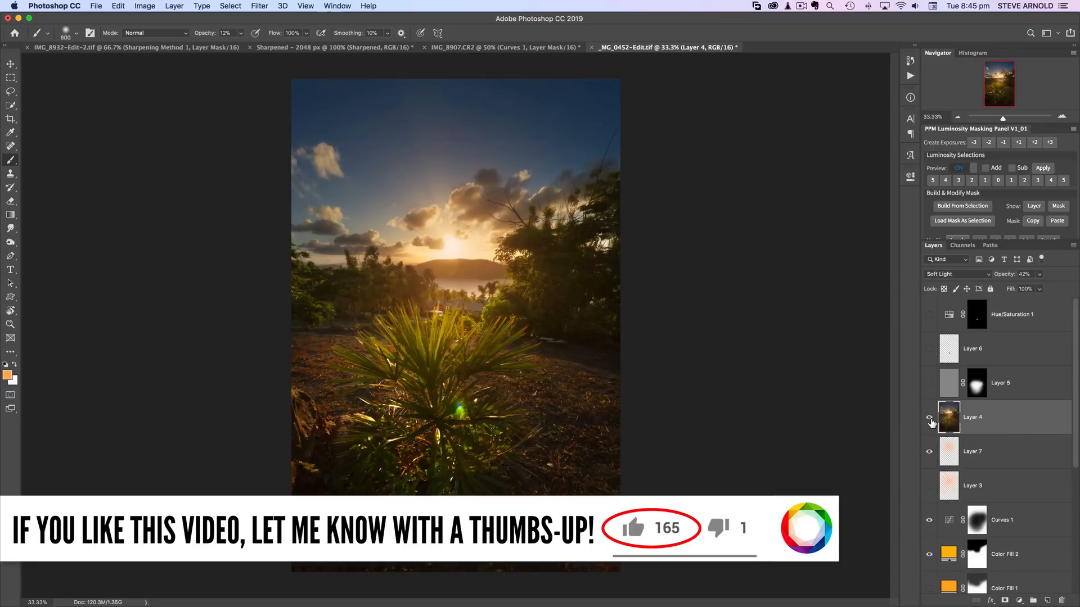
{"action": "left_click", "coordinate": [999, 382]}
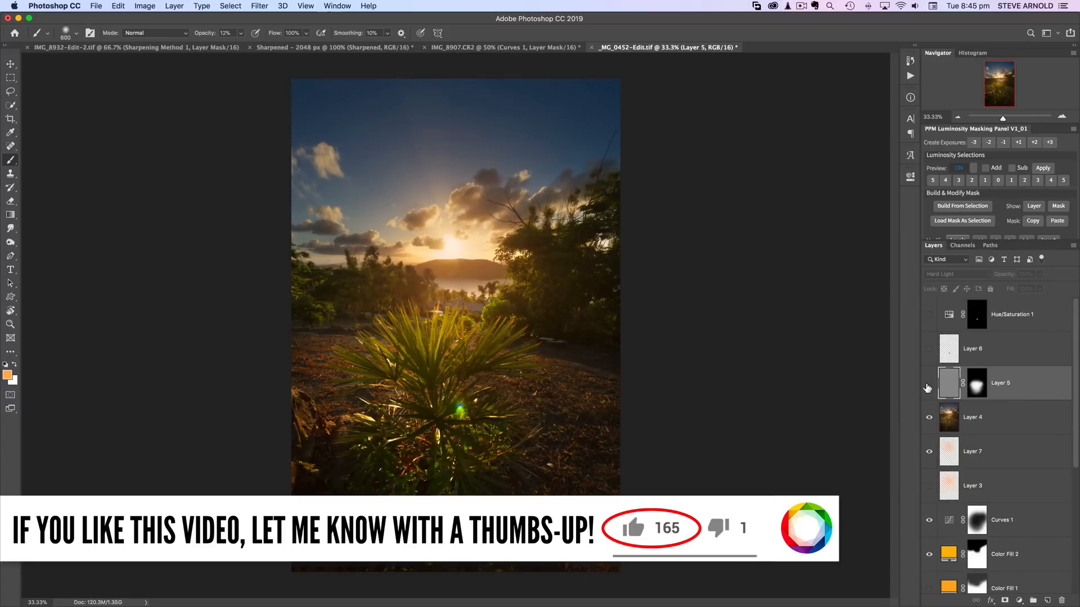
{"action": "left_click", "coordinate": [929, 384]}
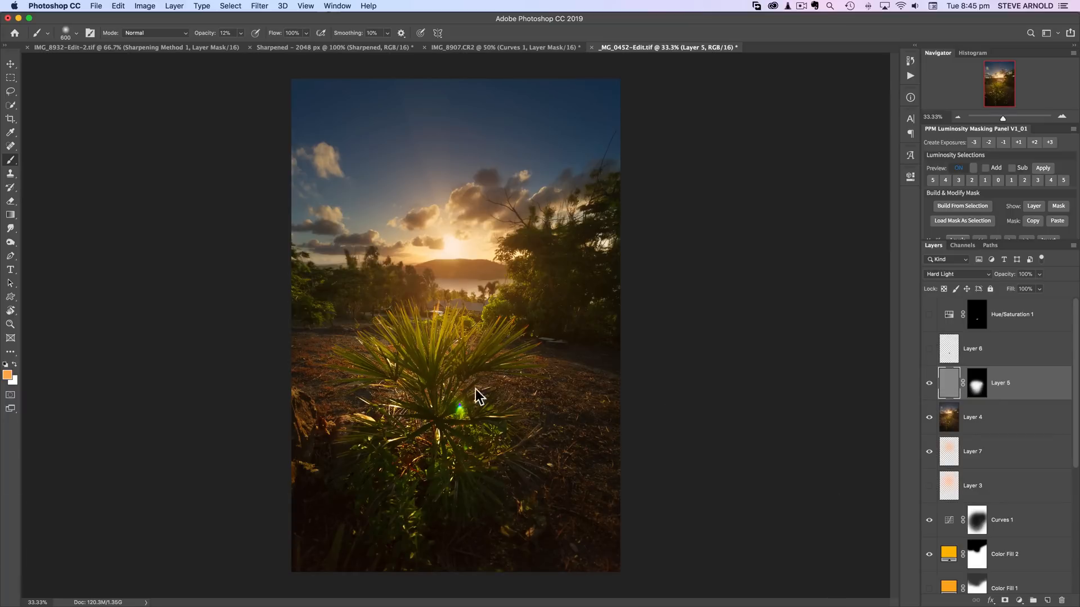
{"action": "mouse_move", "coordinate": [570, 357]}
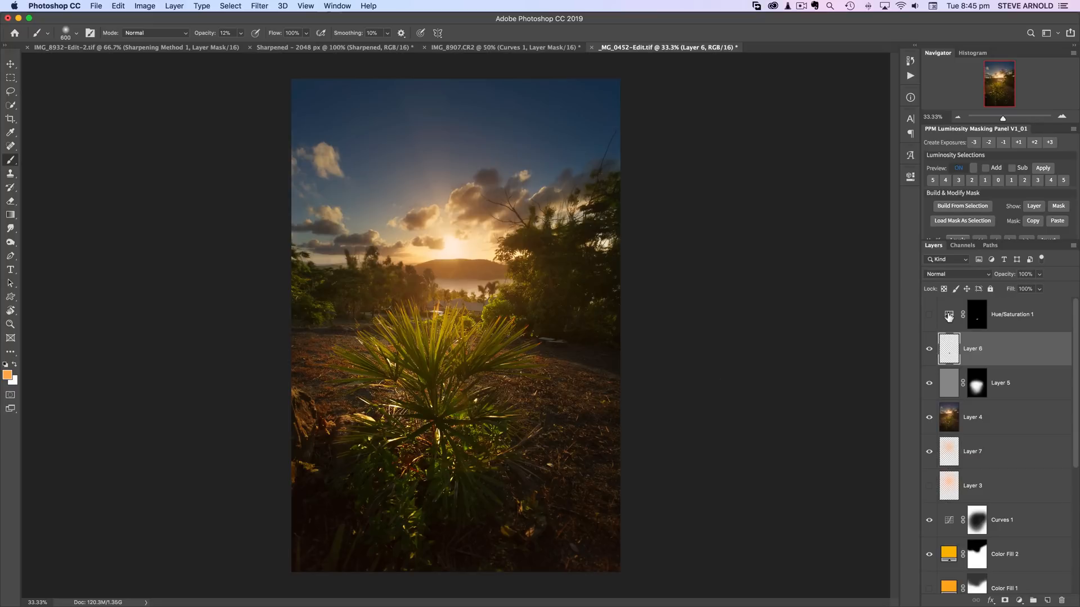
Step: Enable Hue/Saturation 1 in the composite, then return to Layer 4
{"action": "left_click", "coordinate": [1012, 314]}
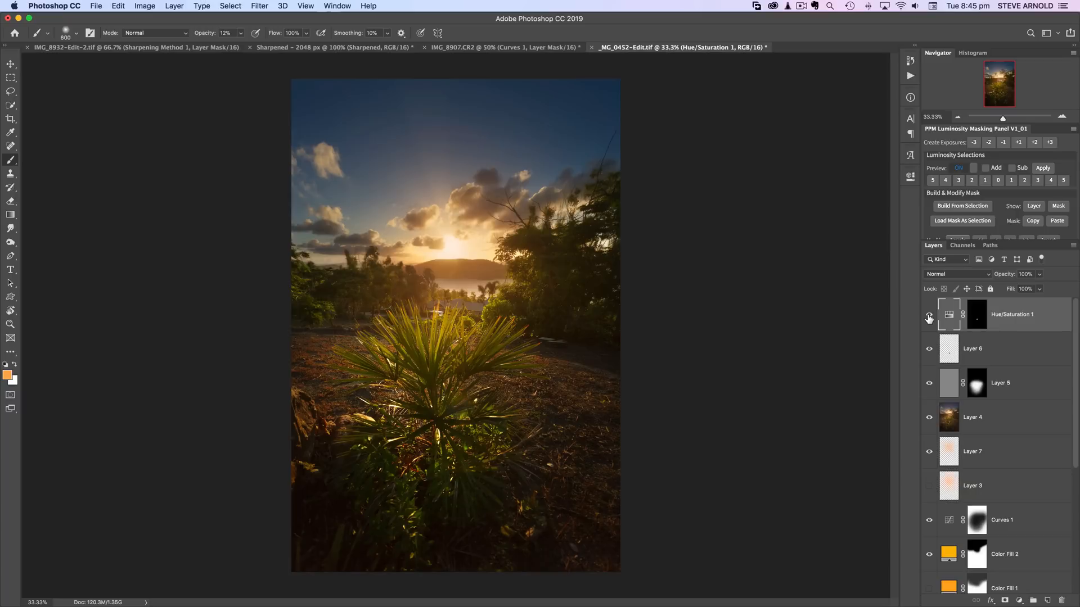
{"action": "mouse_move", "coordinate": [986, 435]}
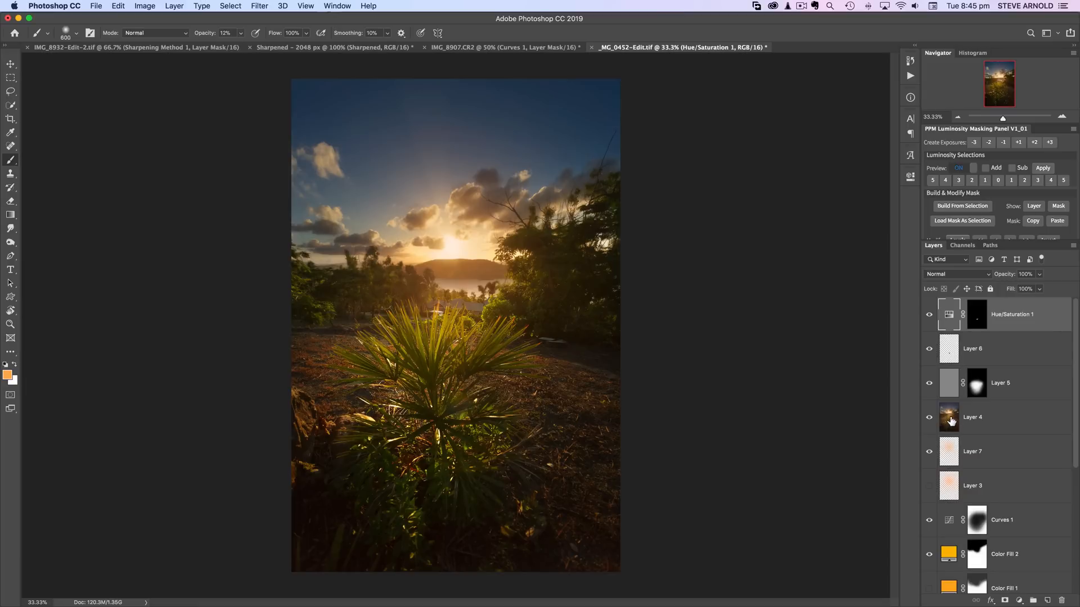
{"action": "mouse_move", "coordinate": [950, 418]}
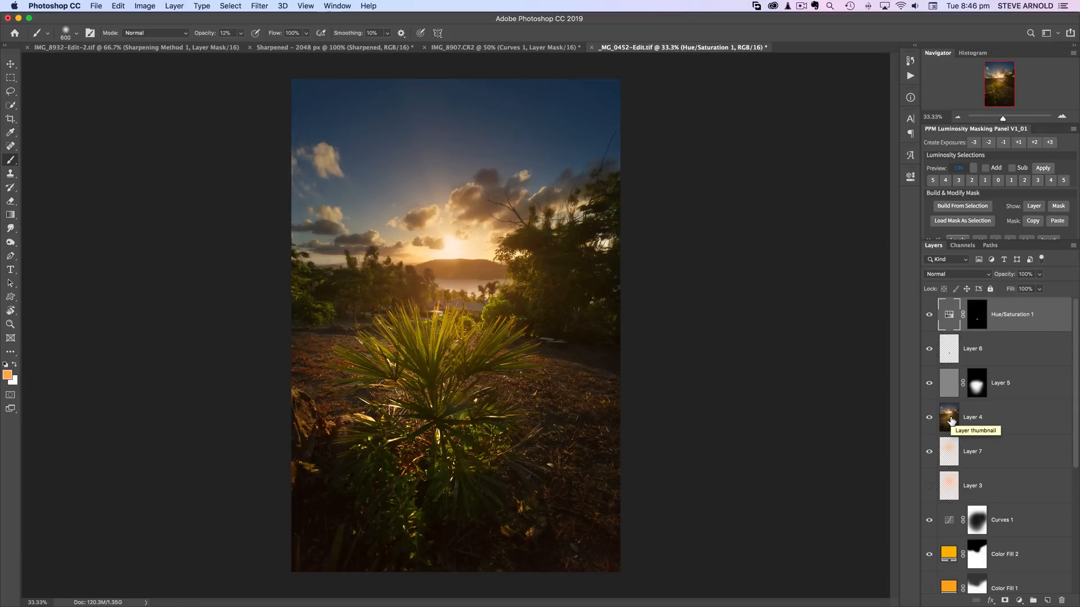
{"action": "left_click", "coordinate": [972, 416]}
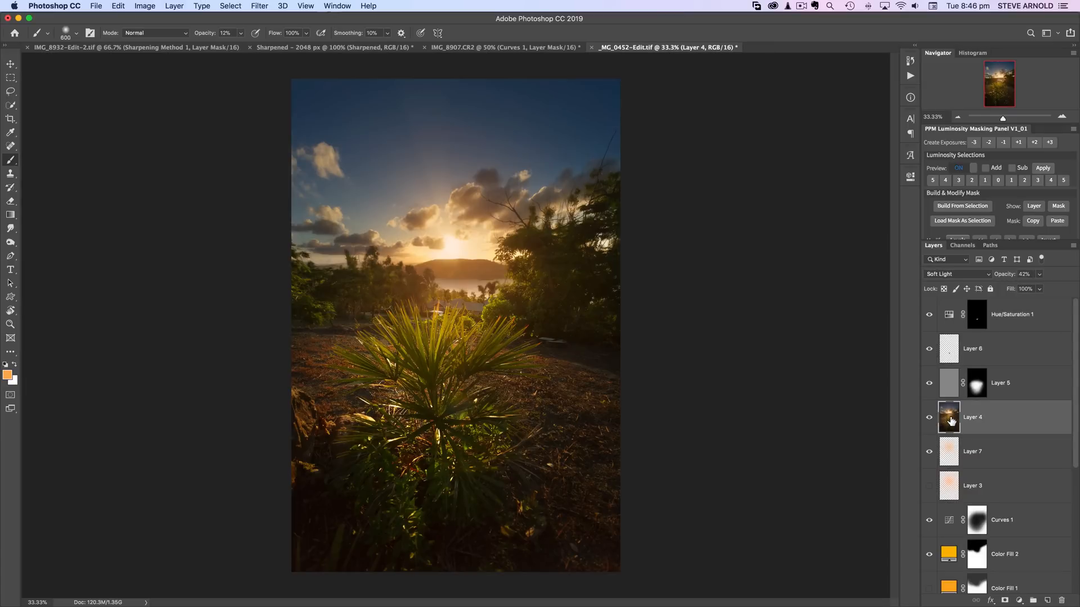